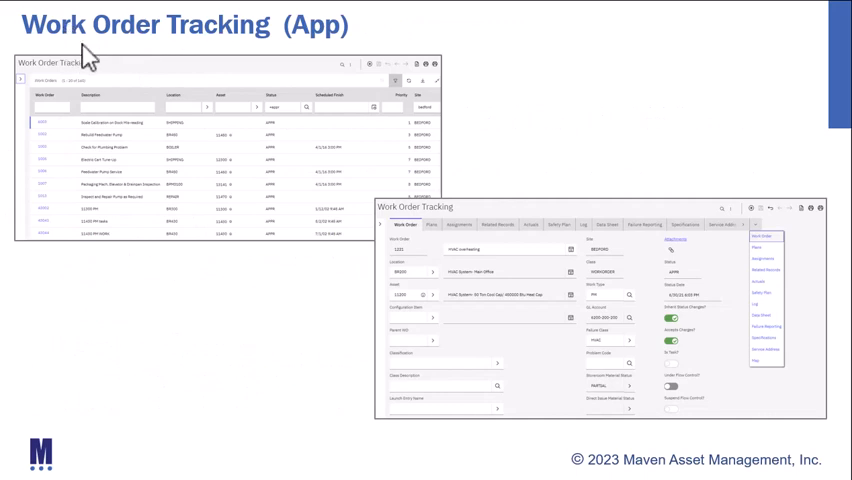
mouse_move(320, 70)
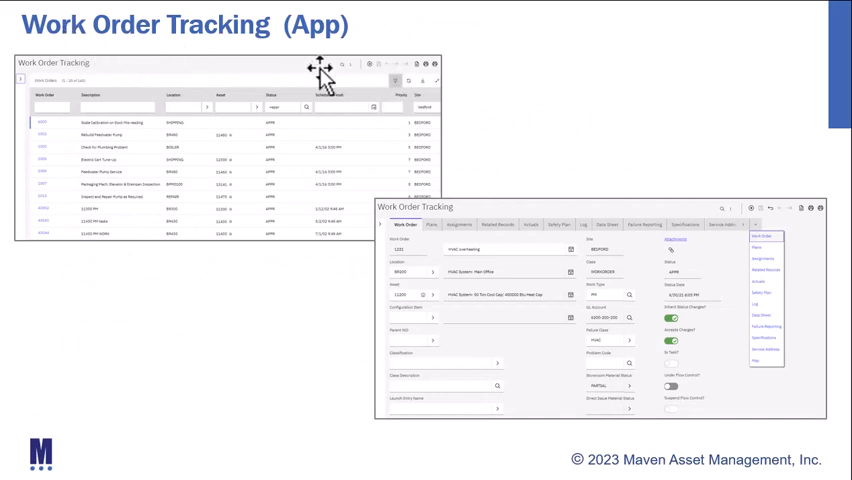
mouse_move(200, 98)
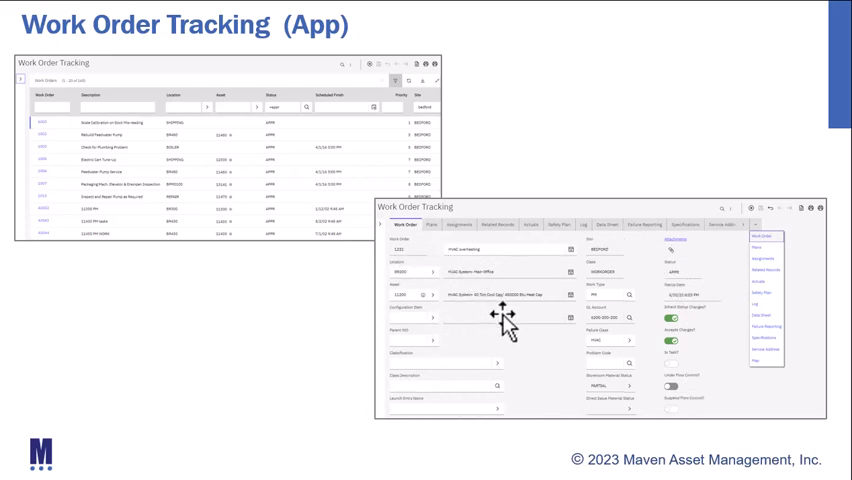
mouse_move(840, 264)
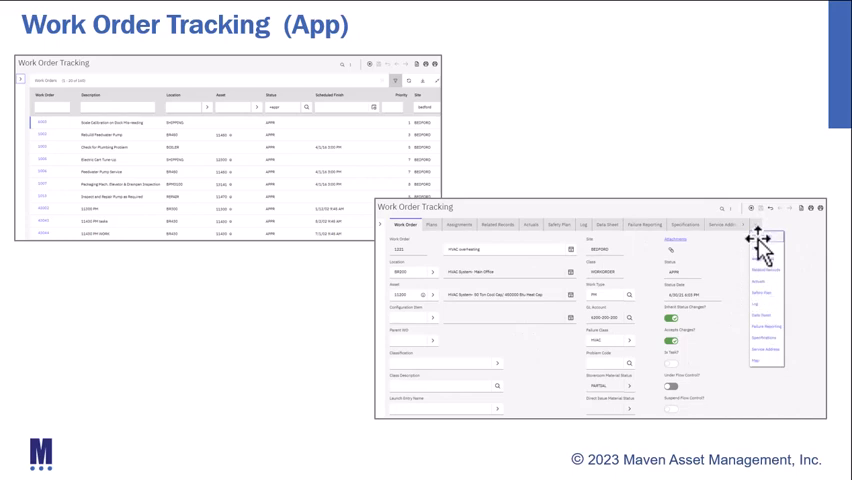
mouse_move(756, 360)
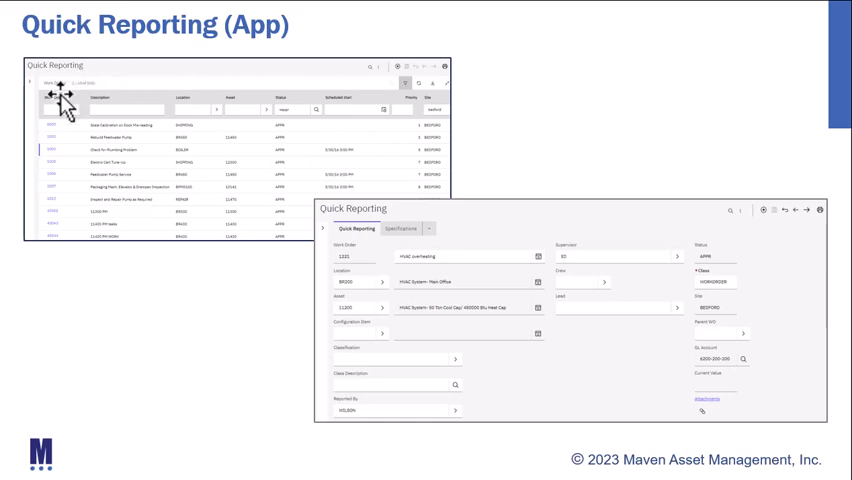
mouse_move(100, 216)
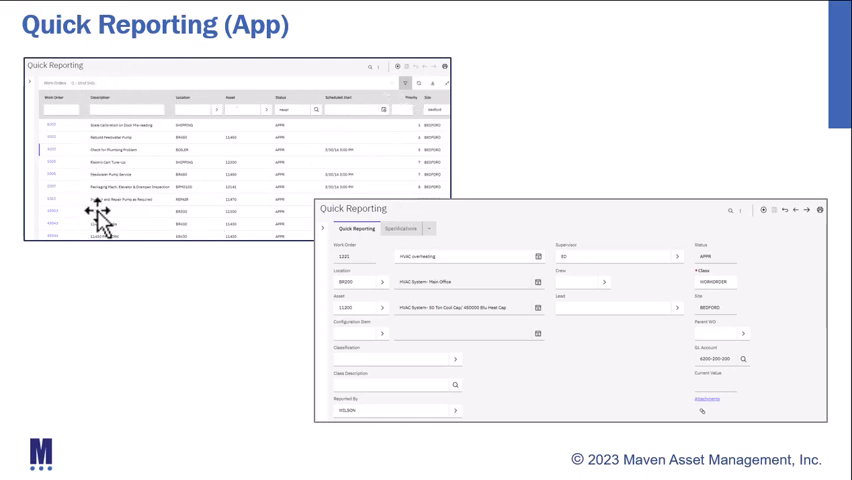
mouse_move(360, 230)
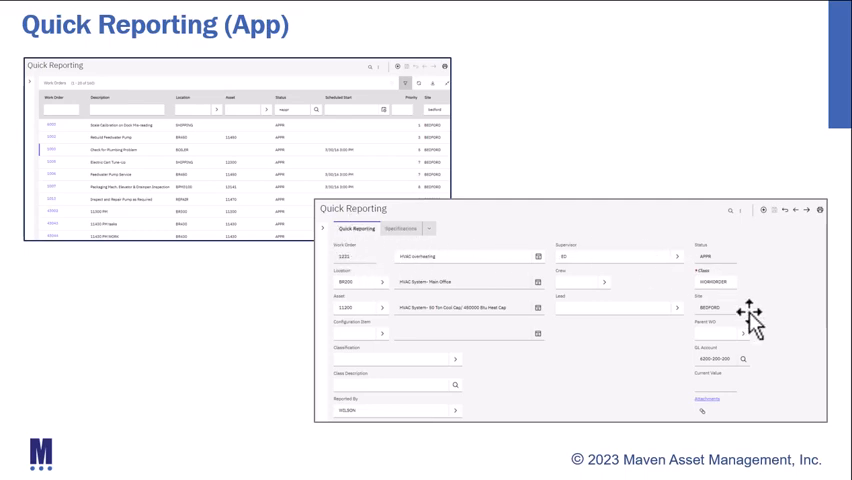
mouse_move(744, 350)
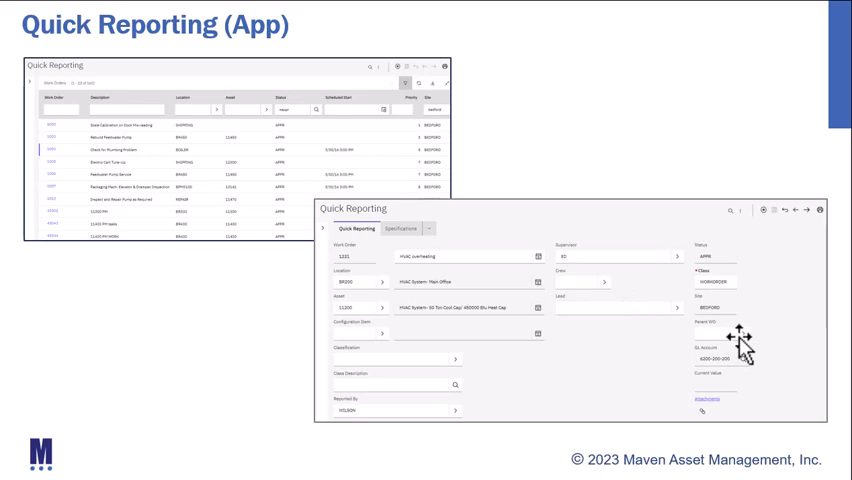
mouse_move(360, 216)
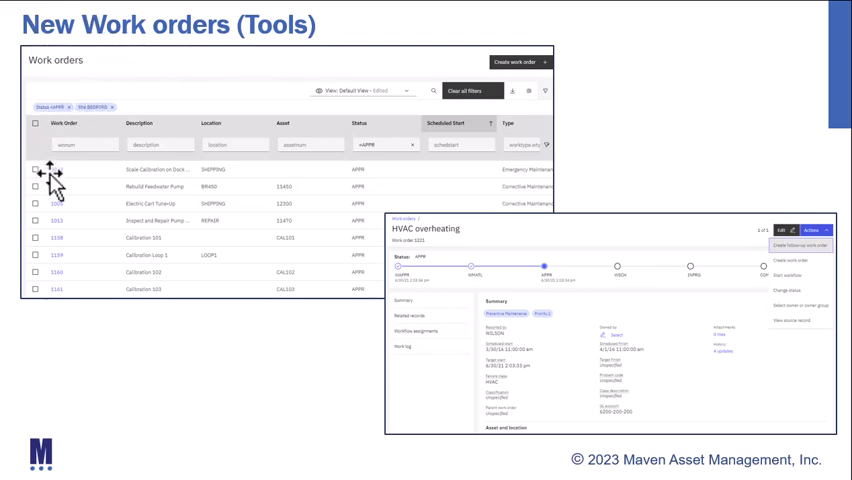
mouse_move(596, 180)
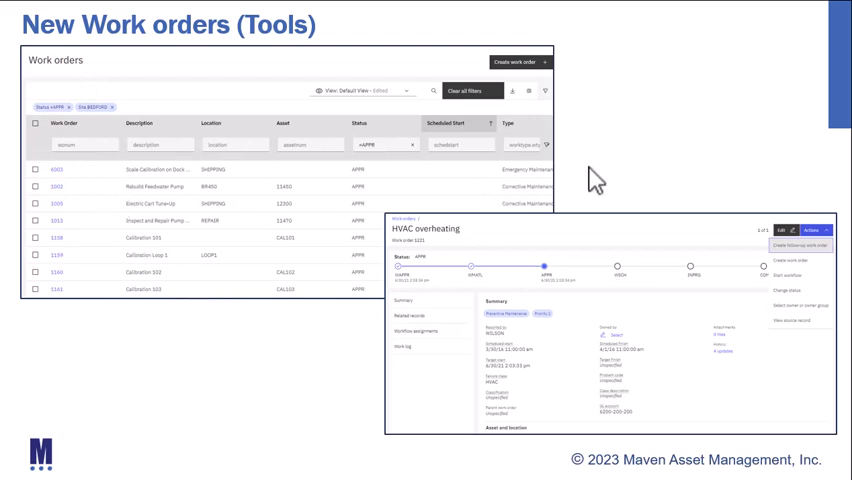
mouse_move(372, 172)
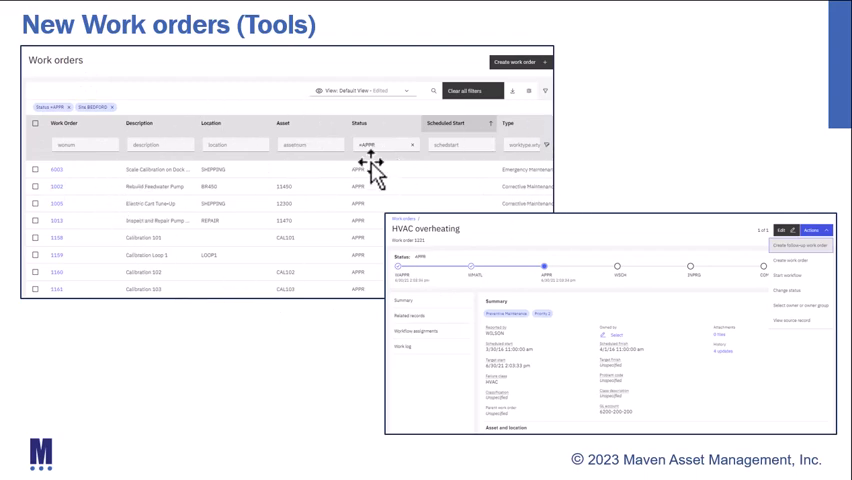
mouse_move(480, 156)
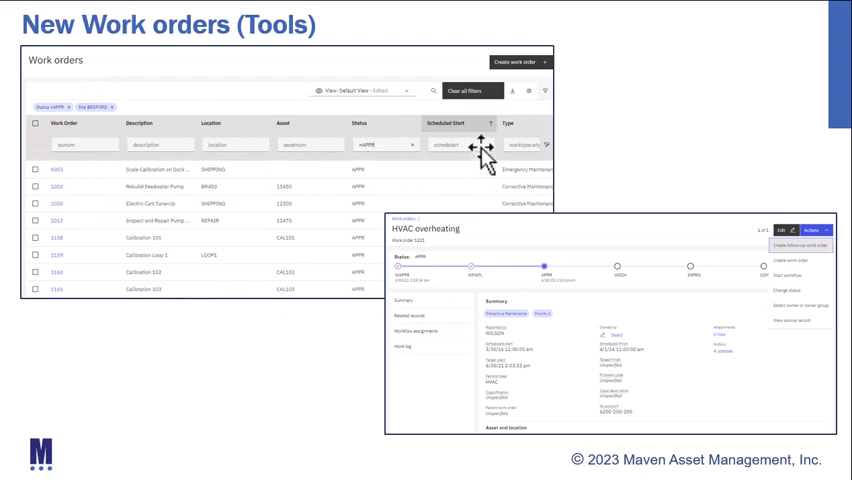
mouse_move(244, 180)
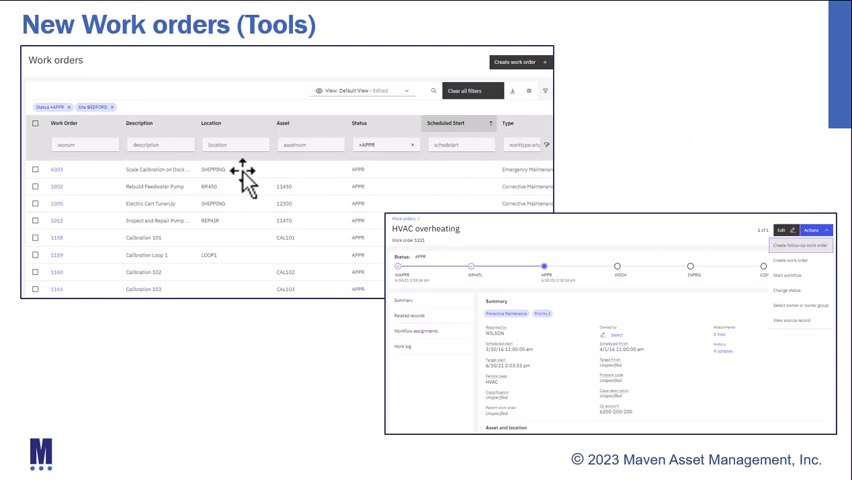
mouse_move(446, 428)
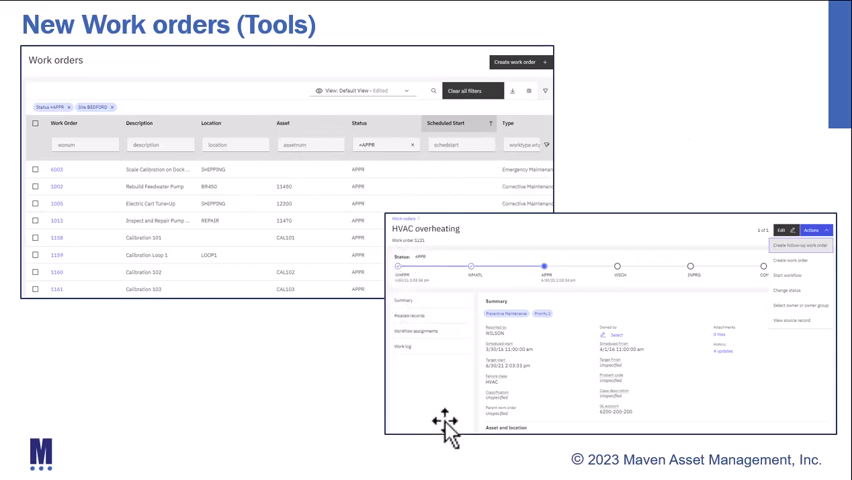
mouse_move(428, 324)
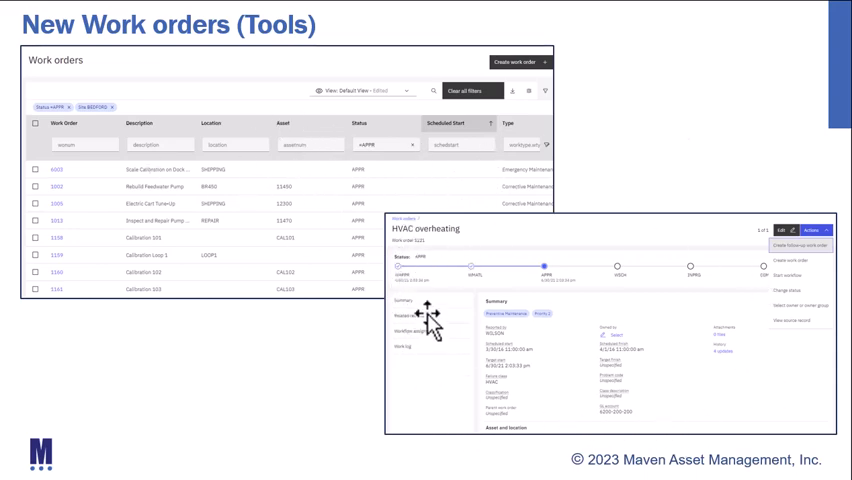
mouse_move(692, 330)
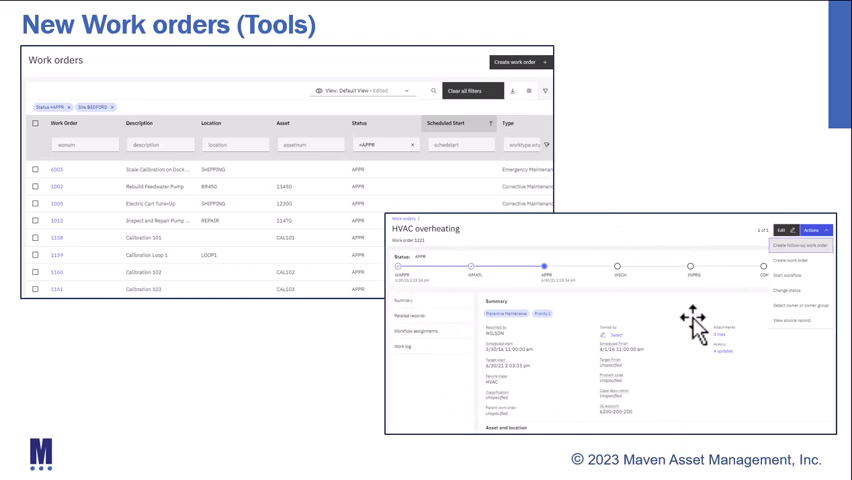
mouse_move(512, 310)
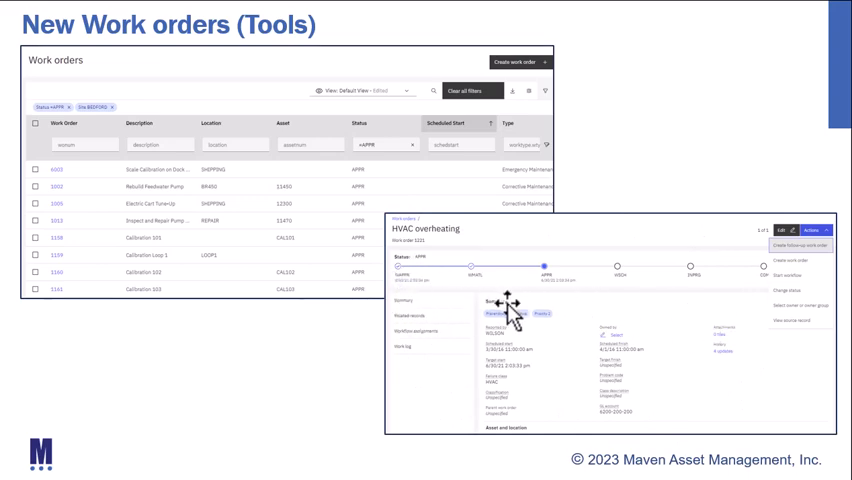
mouse_move(418, 296)
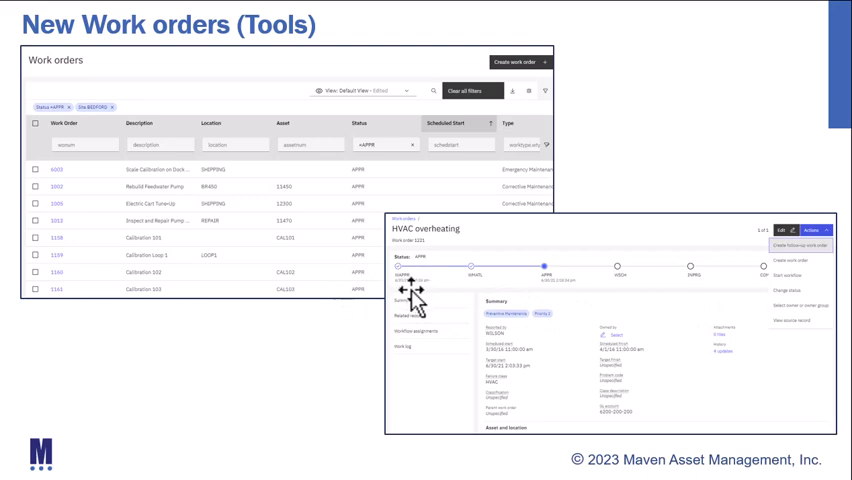
mouse_move(466, 300)
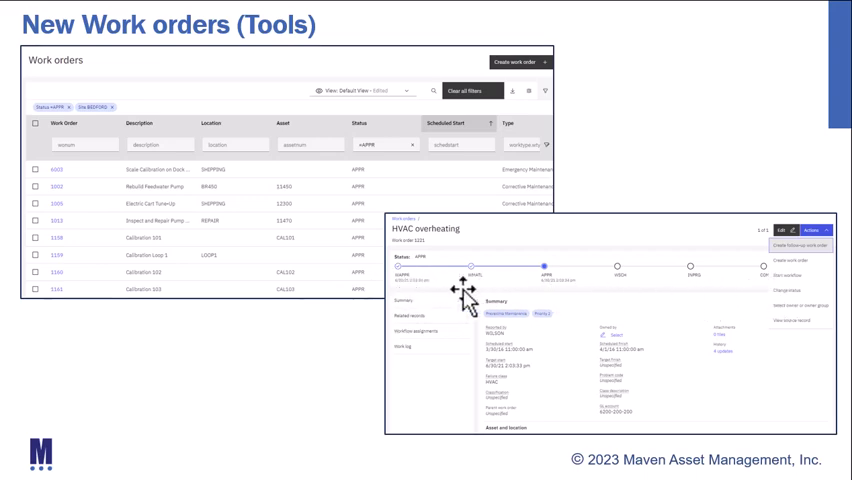
mouse_move(790, 296)
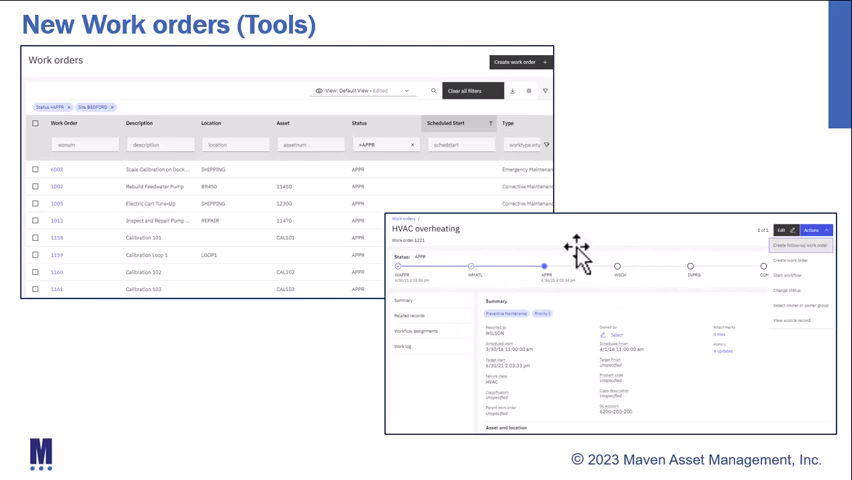
mouse_move(624, 436)
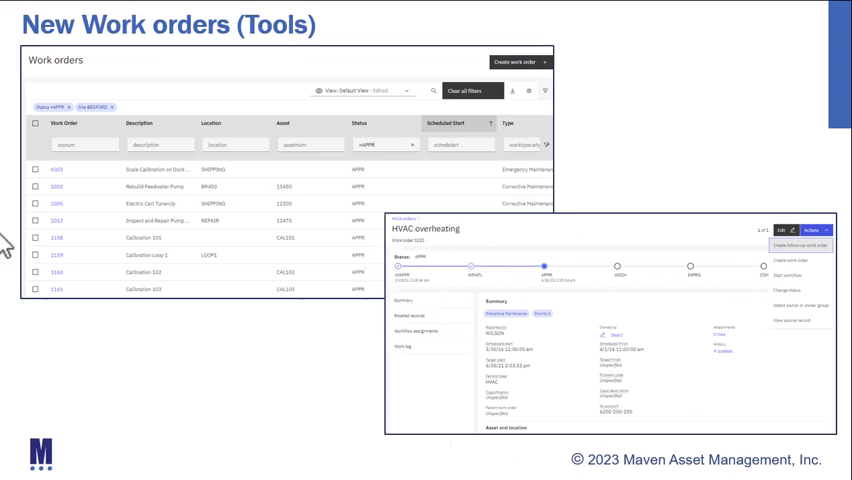
- Advance the slideshow to the Maximo Manage Work Order Applications overview slide
key(right)
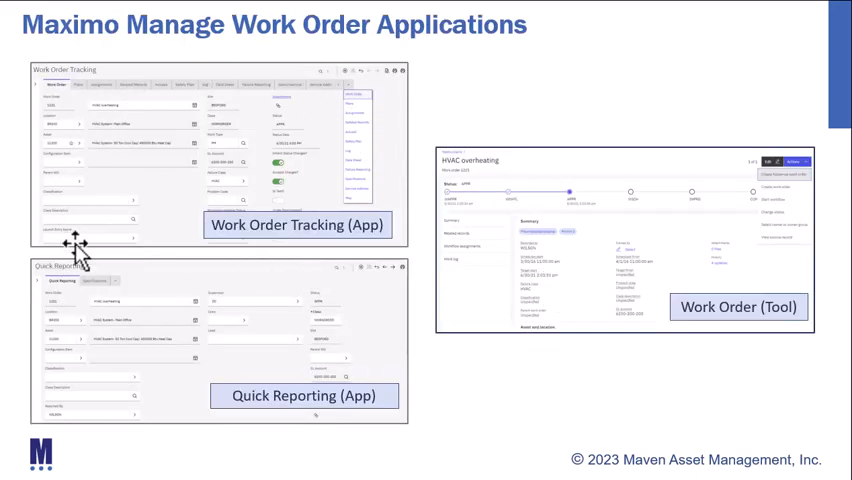
mouse_move(228, 210)
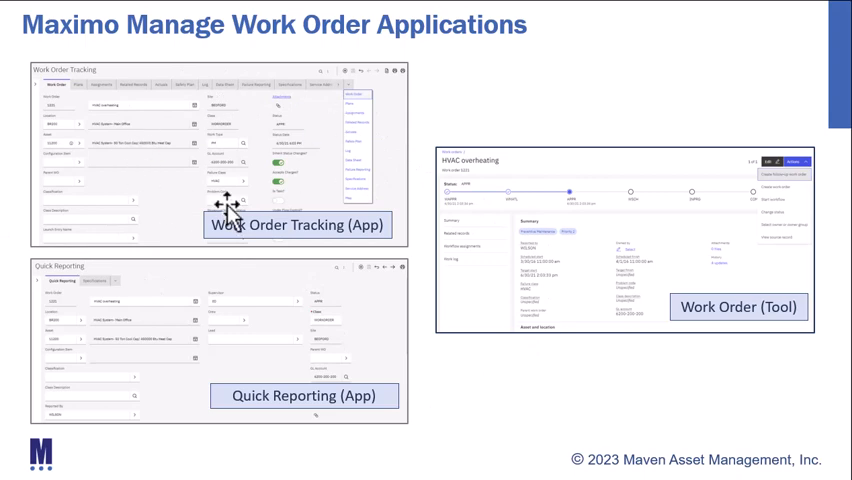
mouse_move(304, 324)
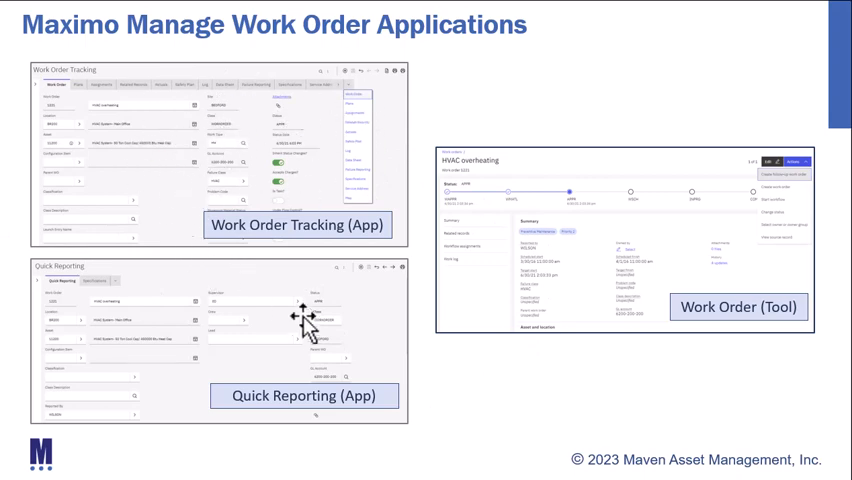
mouse_move(338, 360)
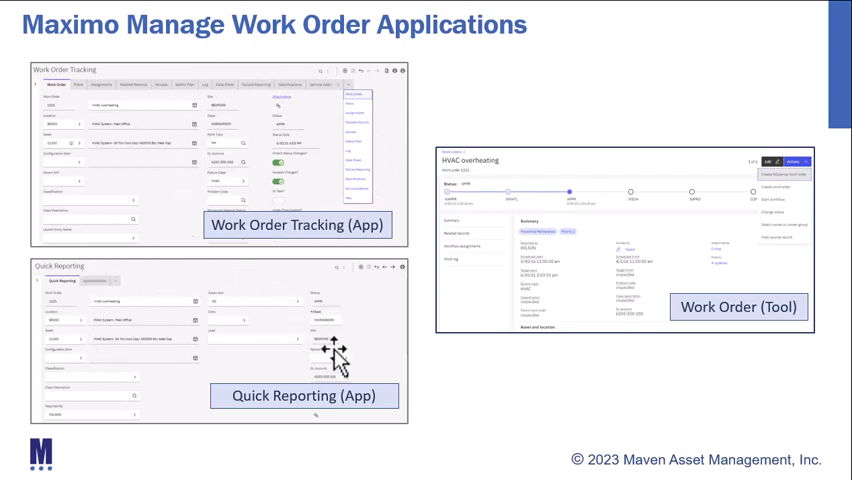
mouse_move(264, 324)
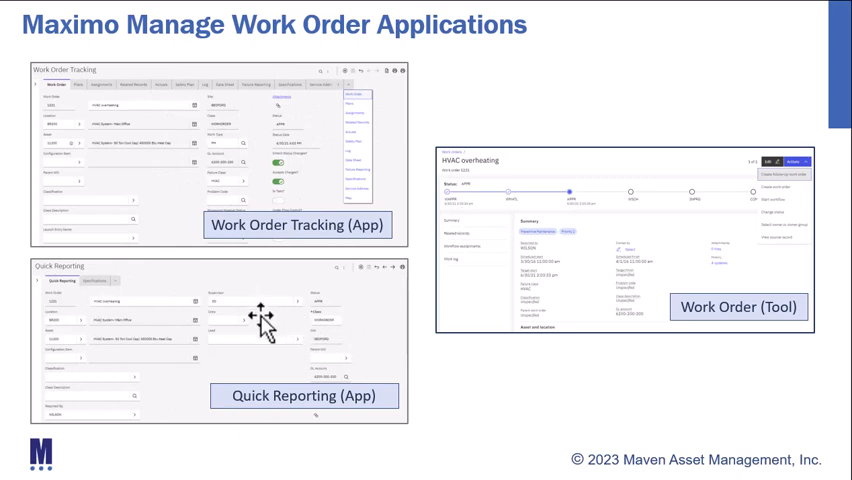
mouse_move(448, 344)
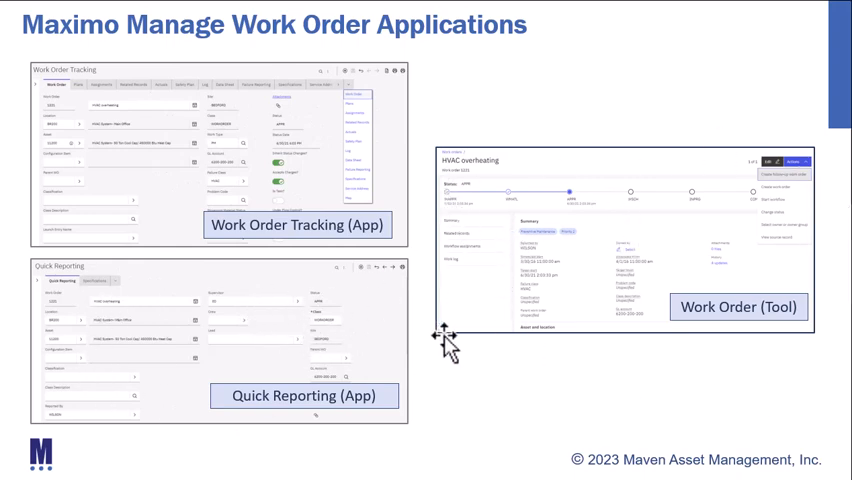
mouse_move(10, 300)
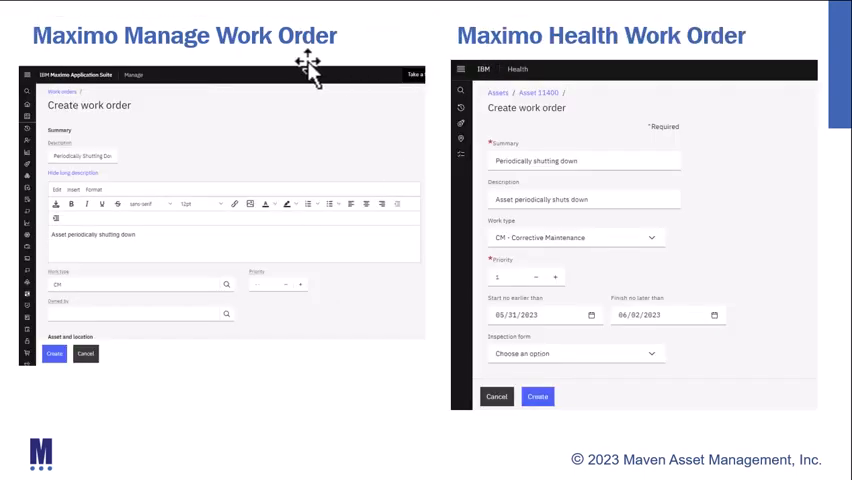
mouse_move(468, 66)
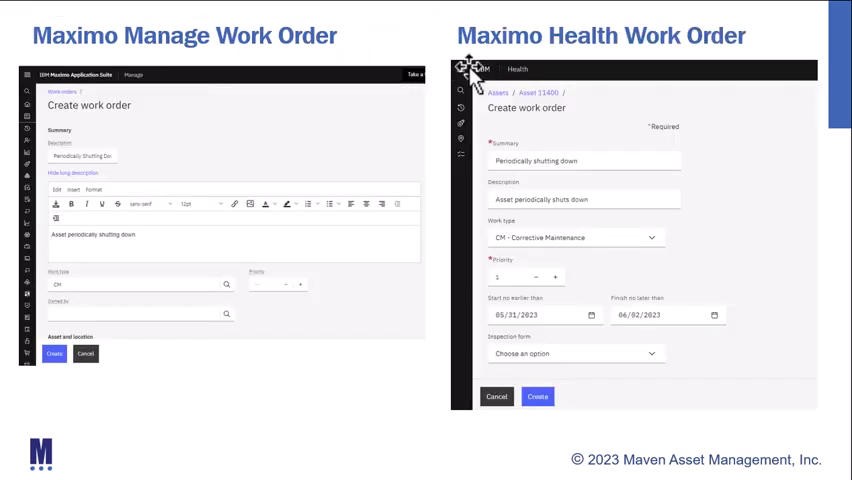
mouse_move(356, 80)
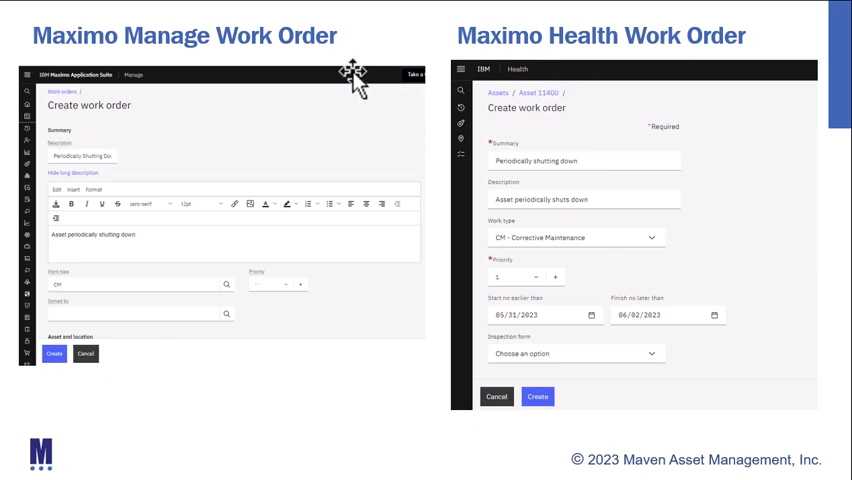
mouse_move(336, 324)
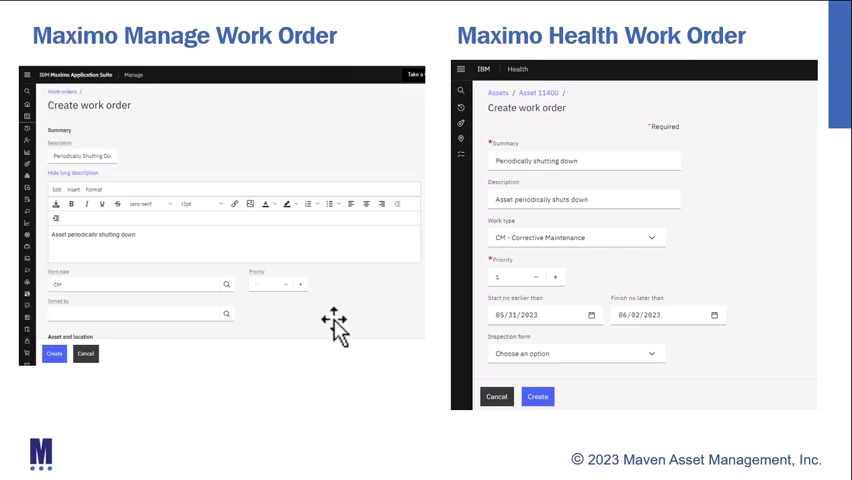
mouse_move(196, 84)
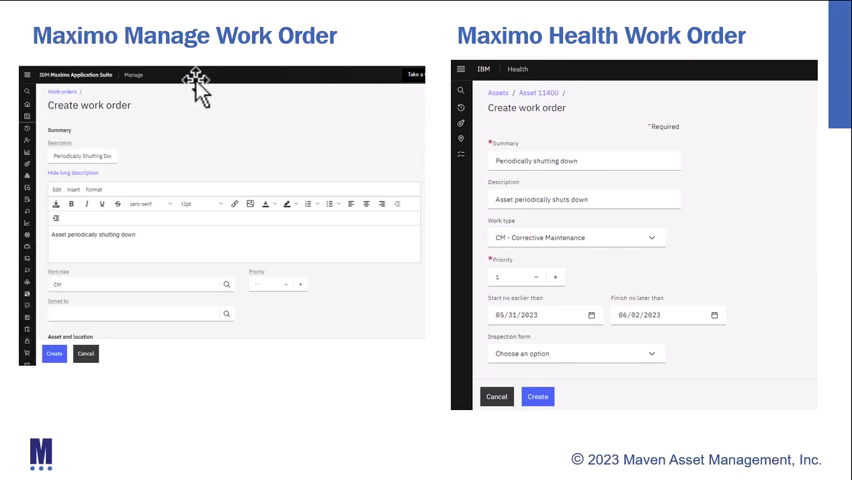
mouse_move(104, 140)
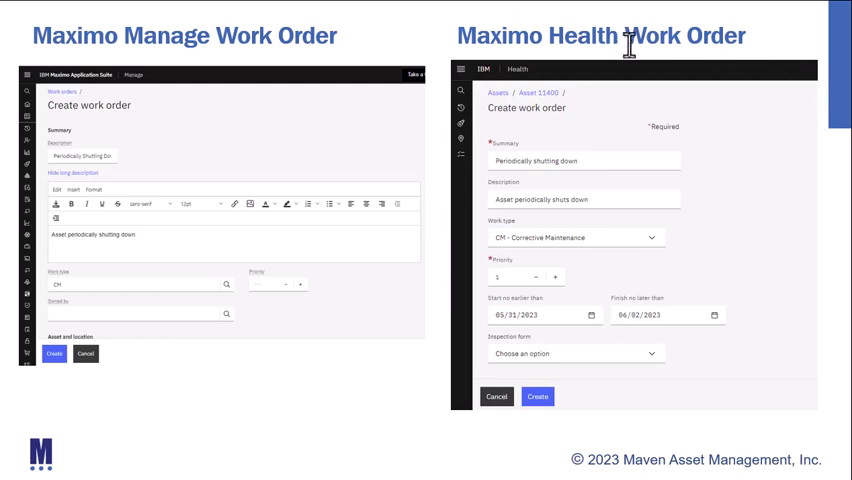
mouse_move(362, 270)
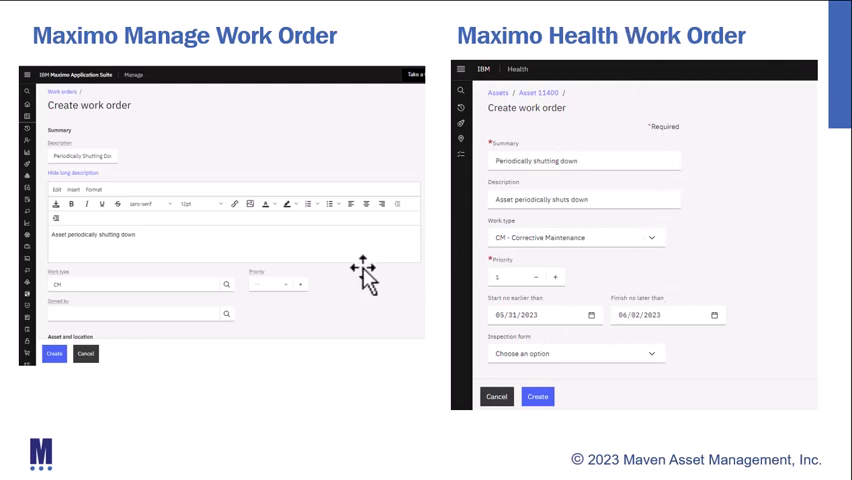
mouse_move(656, 262)
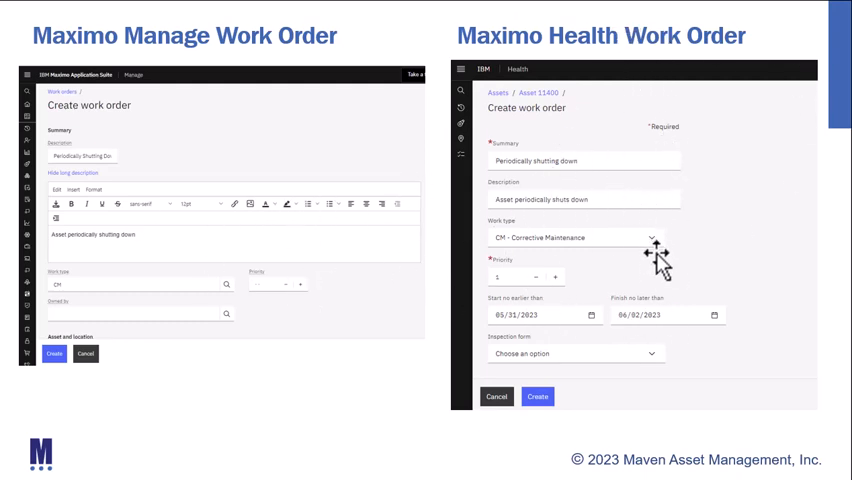
mouse_move(570, 200)
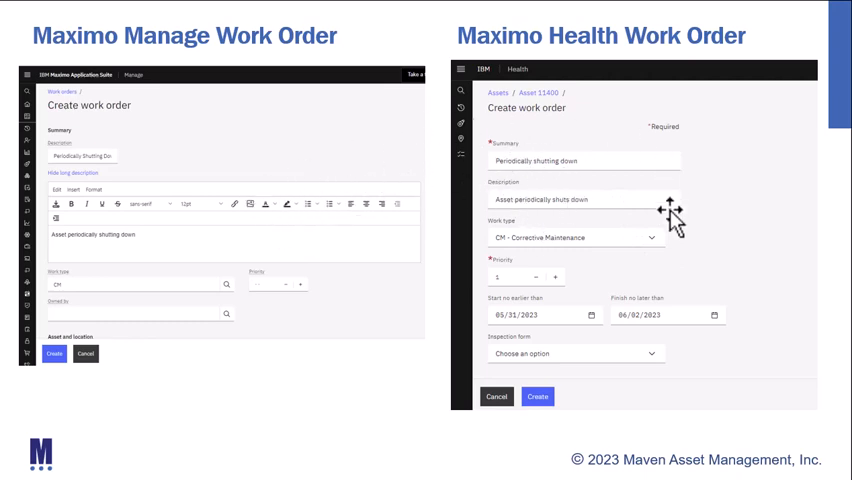
mouse_move(532, 218)
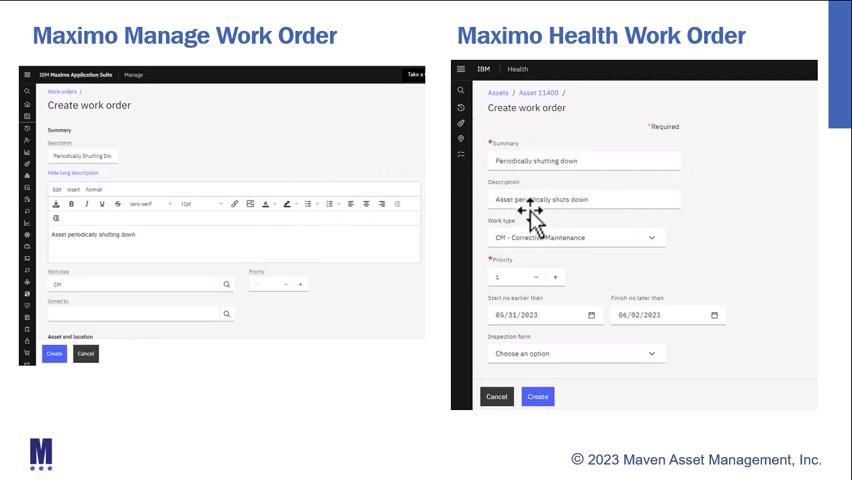
mouse_move(162, 368)
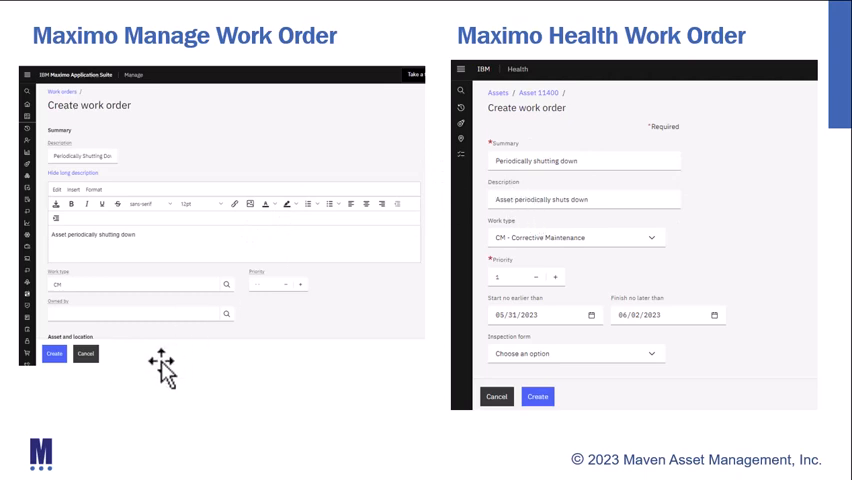
mouse_move(160, 364)
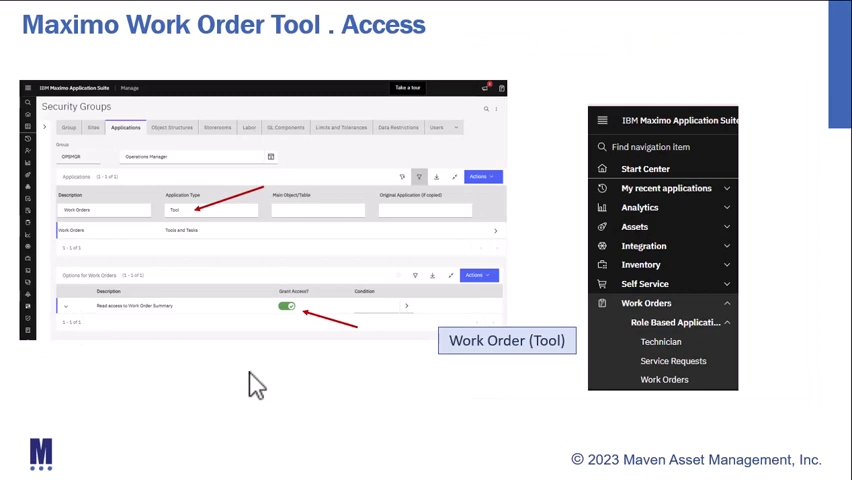
mouse_move(412, 62)
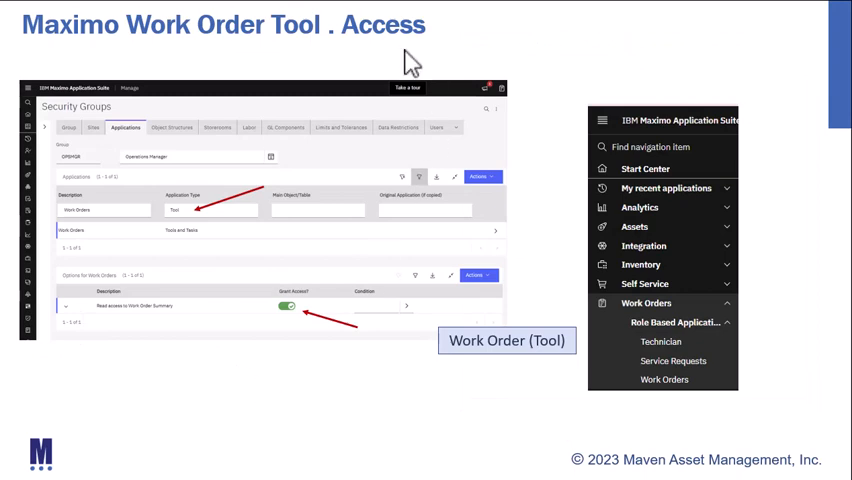
mouse_move(288, 82)
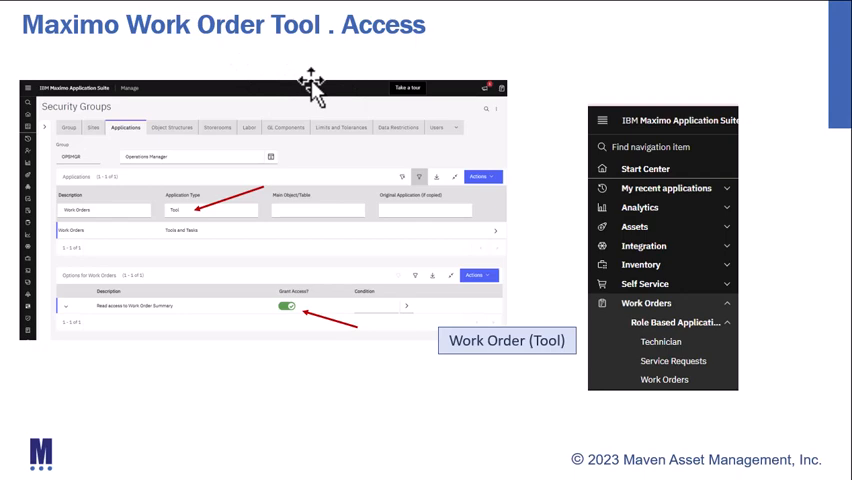
mouse_move(128, 180)
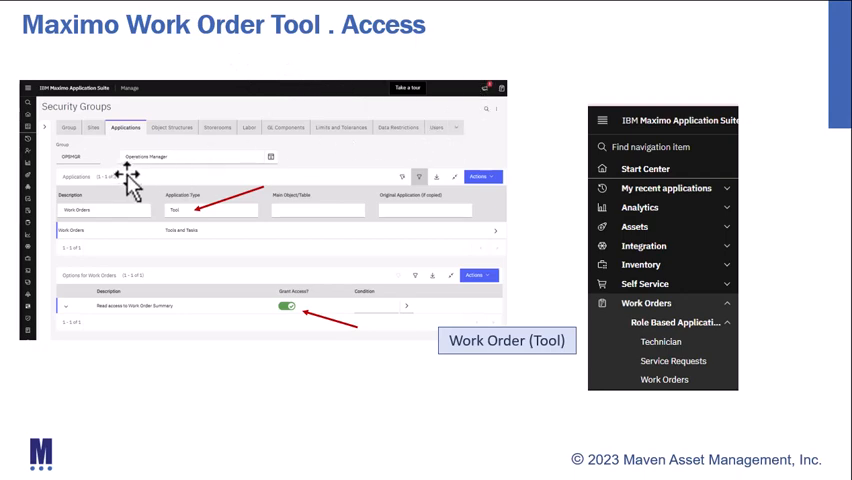
mouse_move(110, 178)
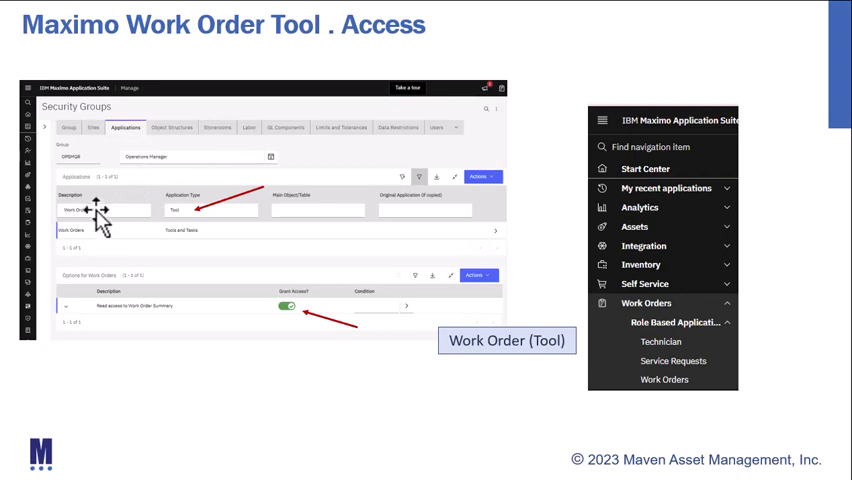
mouse_move(182, 212)
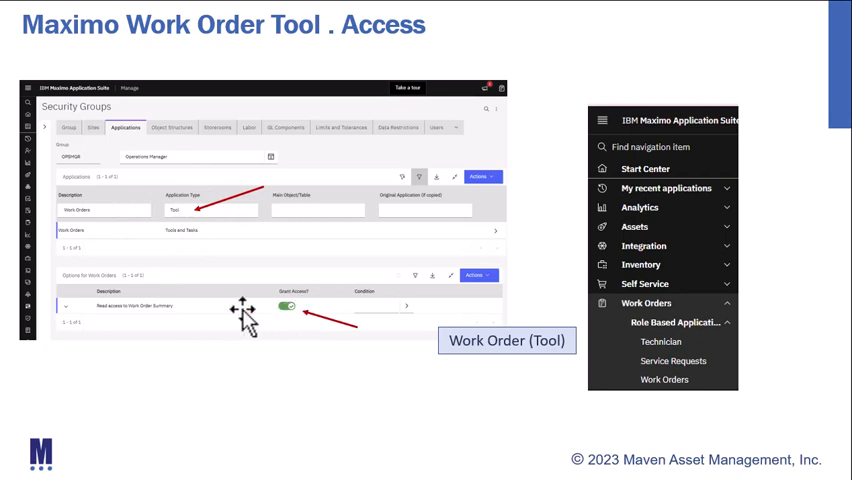
mouse_move(296, 330)
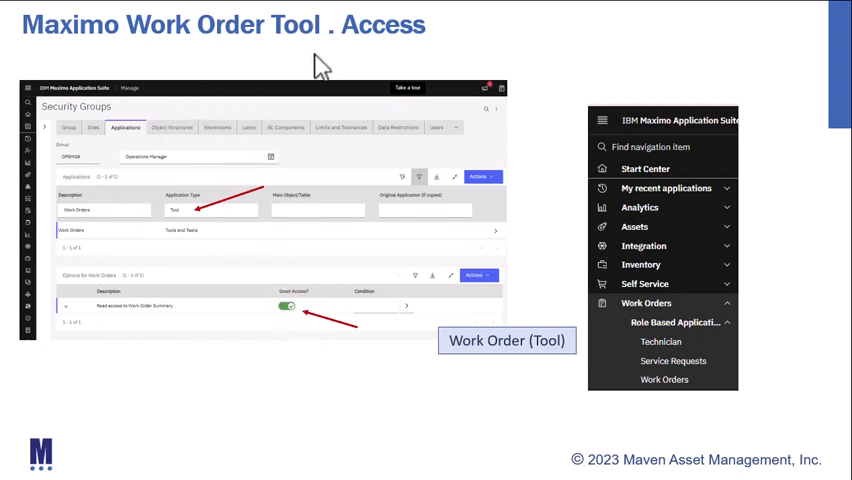
mouse_move(340, 56)
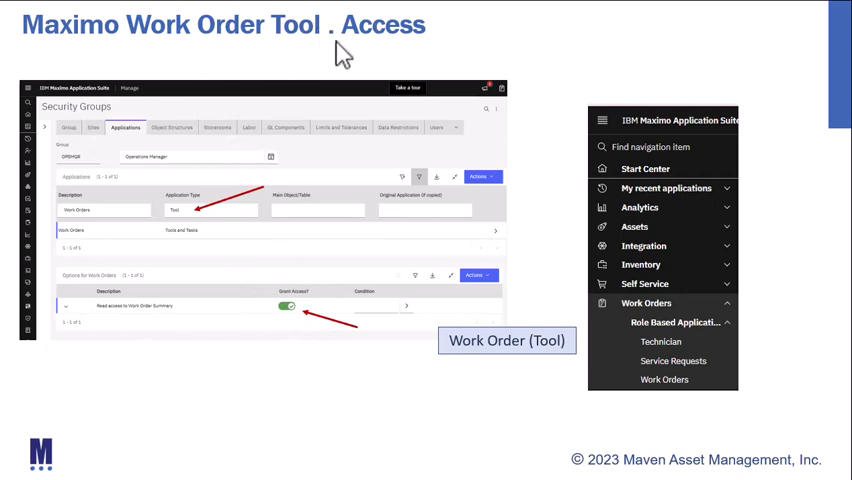
mouse_move(612, 164)
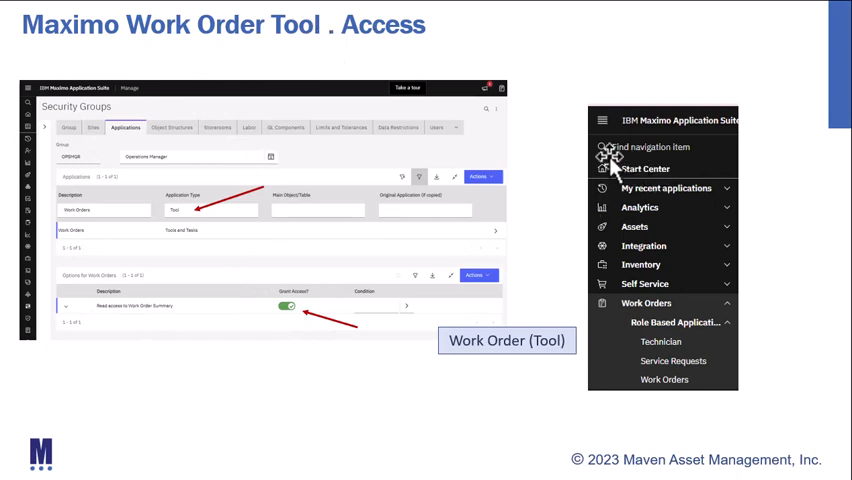
mouse_move(632, 284)
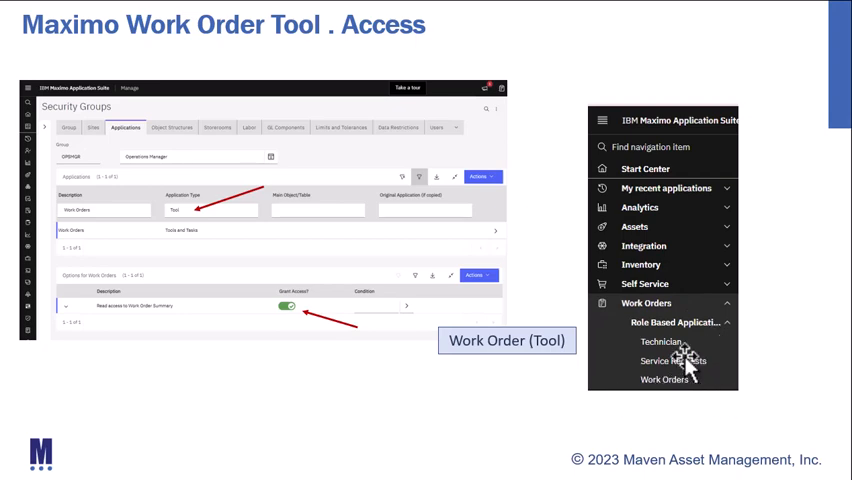
mouse_move(476, 88)
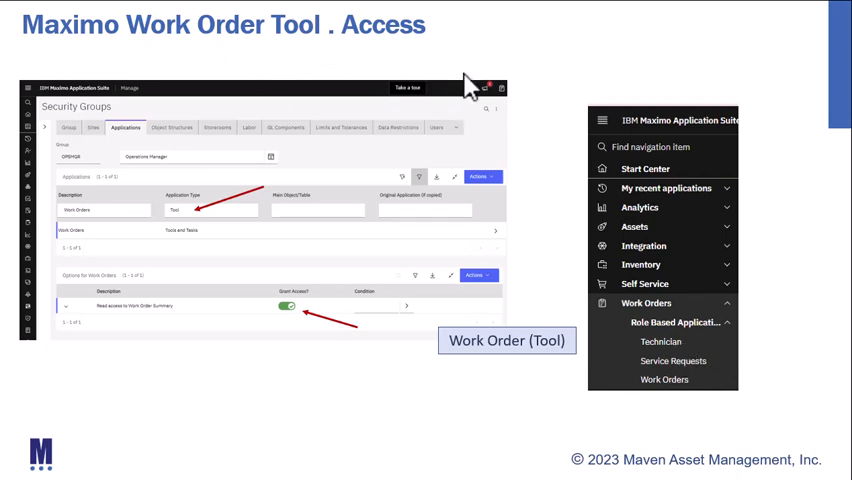
mouse_move(664, 380)
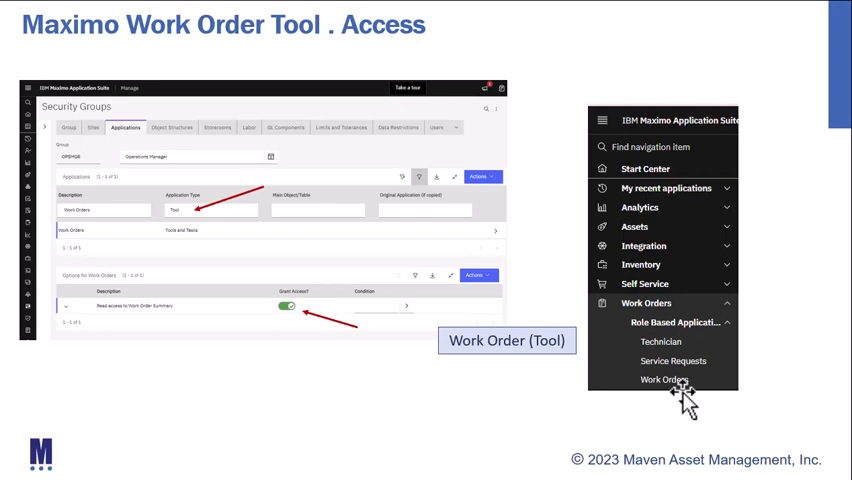
mouse_move(668, 168)
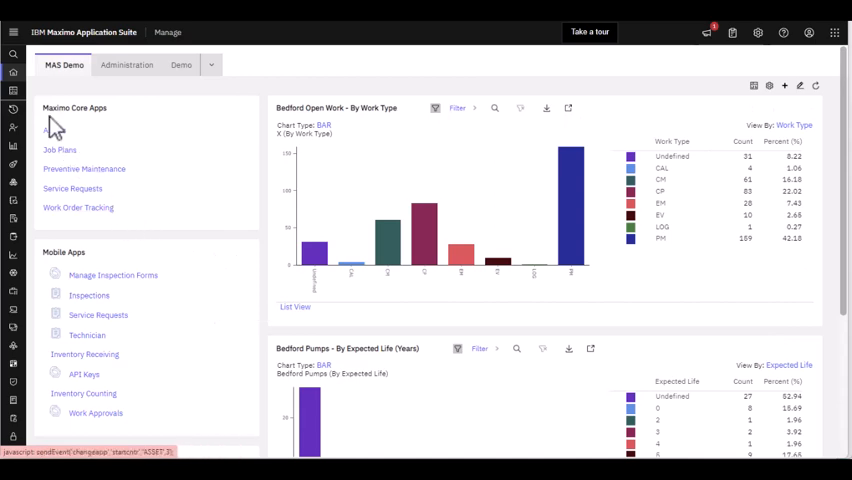
- Find 'Work order' in the navigation menu and launch the Work Orders application
click(14, 32)
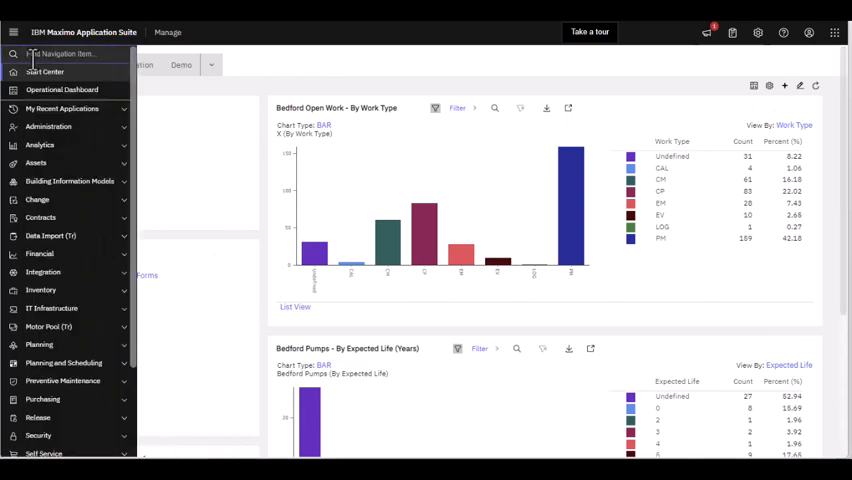
text(Work)
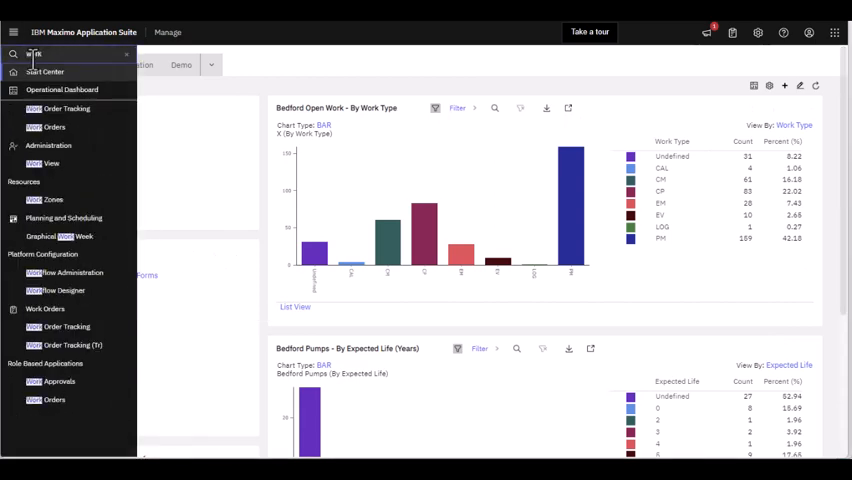
text(order)
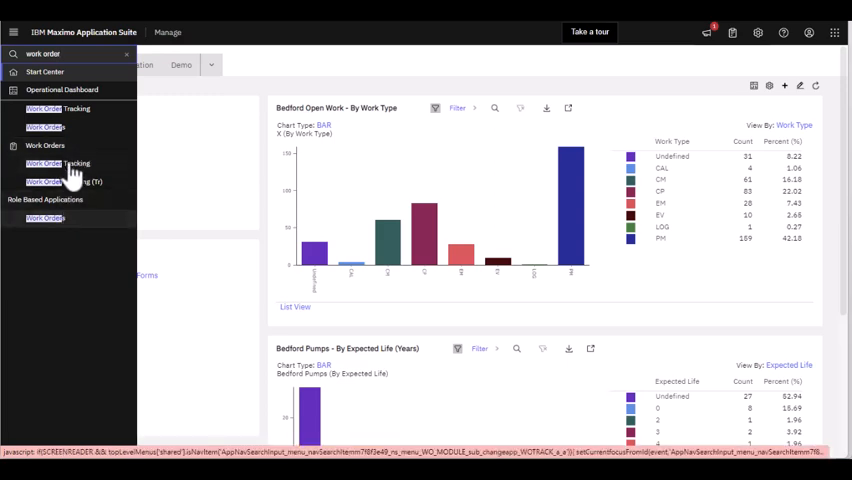
click(58, 164)
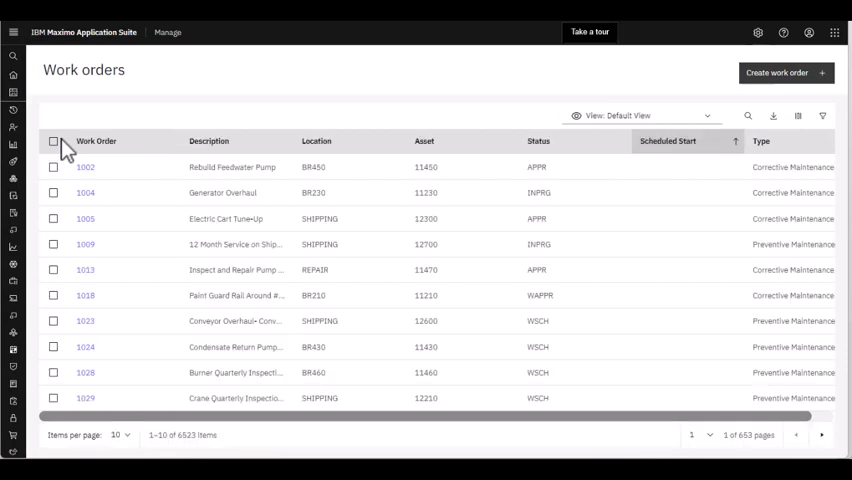
mouse_move(204, 98)
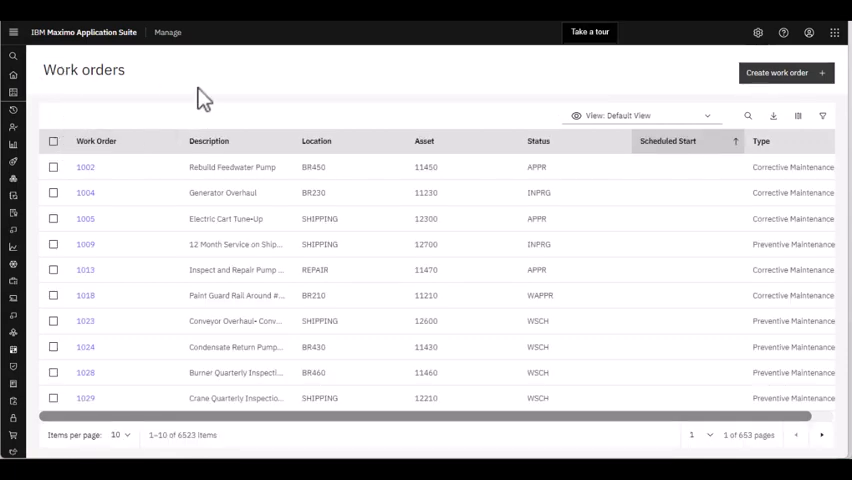
mouse_move(250, 100)
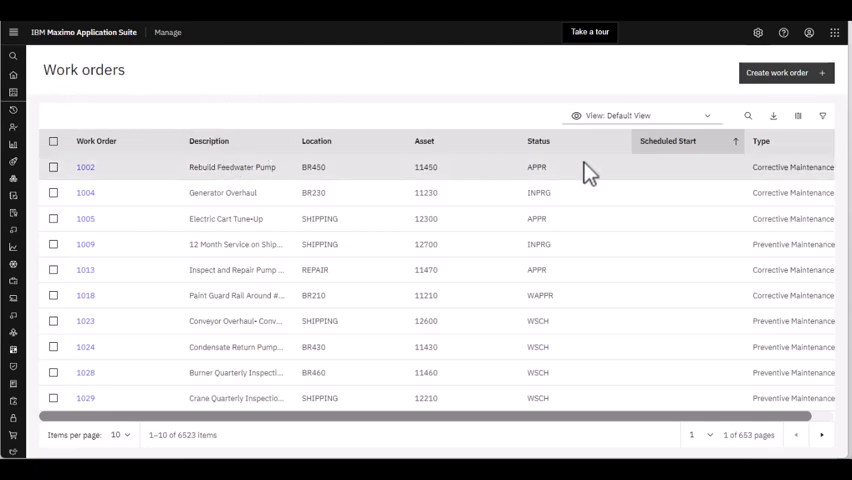
mouse_move(780, 188)
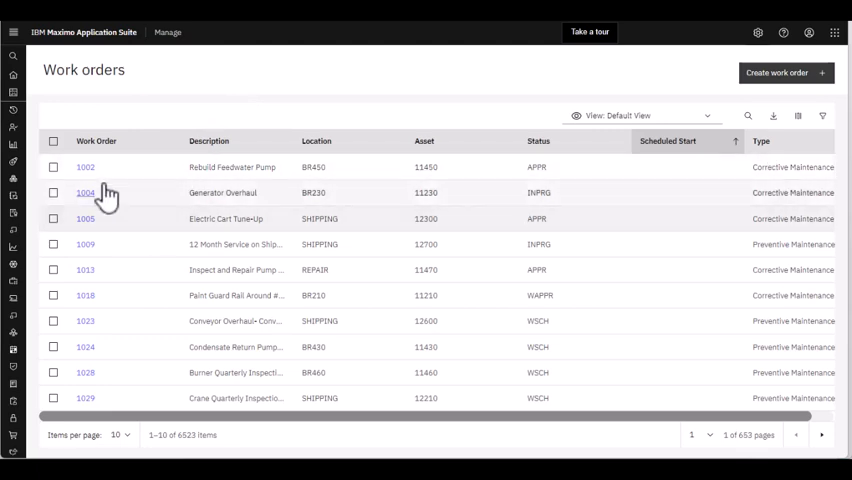
- Open work order 1002, Rebuild Feedwater Pump, from the list and review its summary details
click(84, 168)
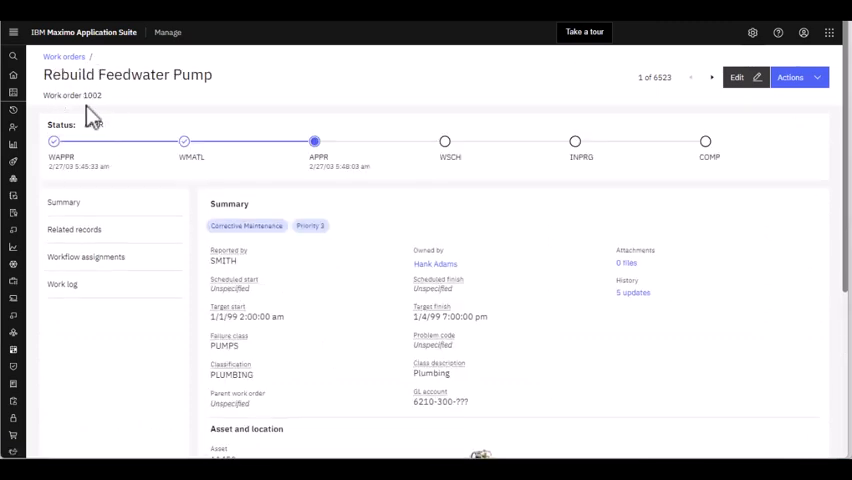
mouse_move(148, 96)
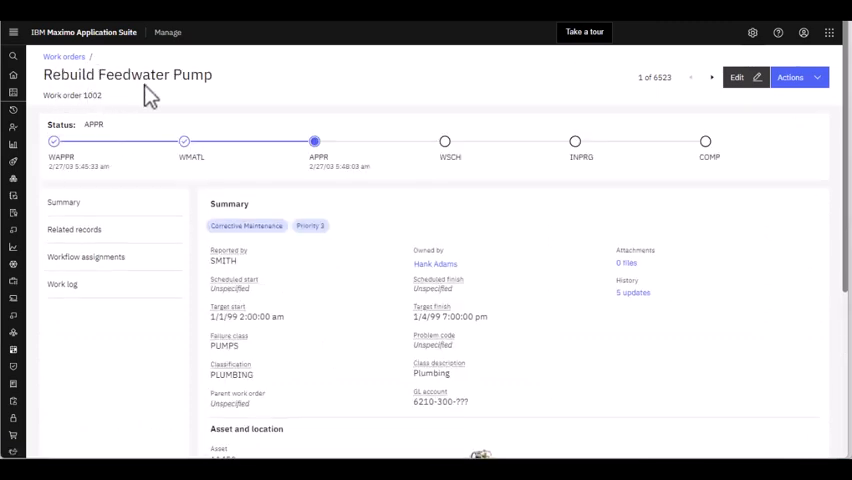
mouse_move(424, 120)
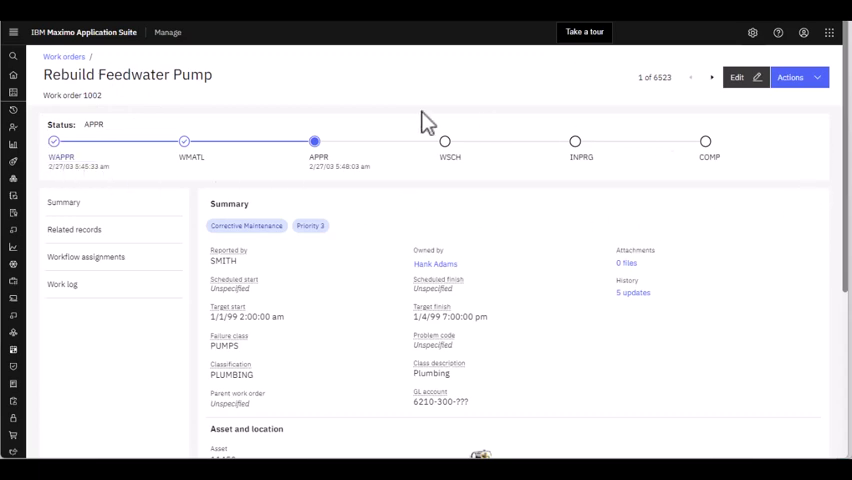
mouse_move(144, 220)
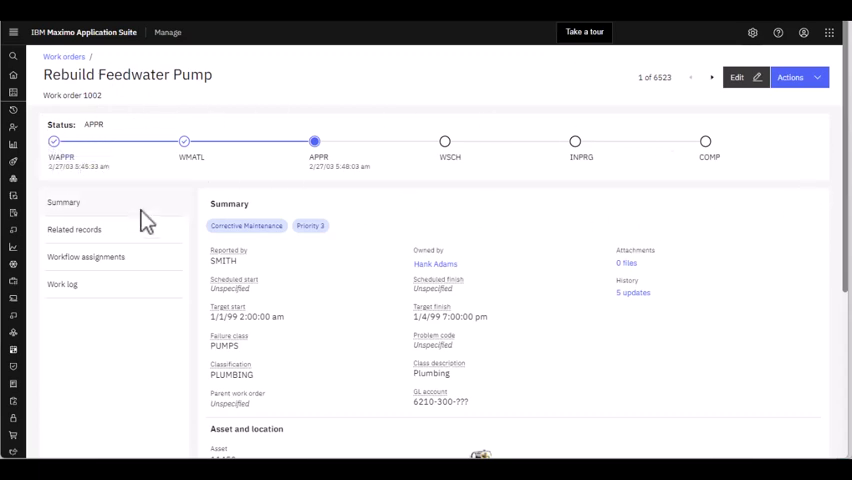
mouse_move(538, 328)
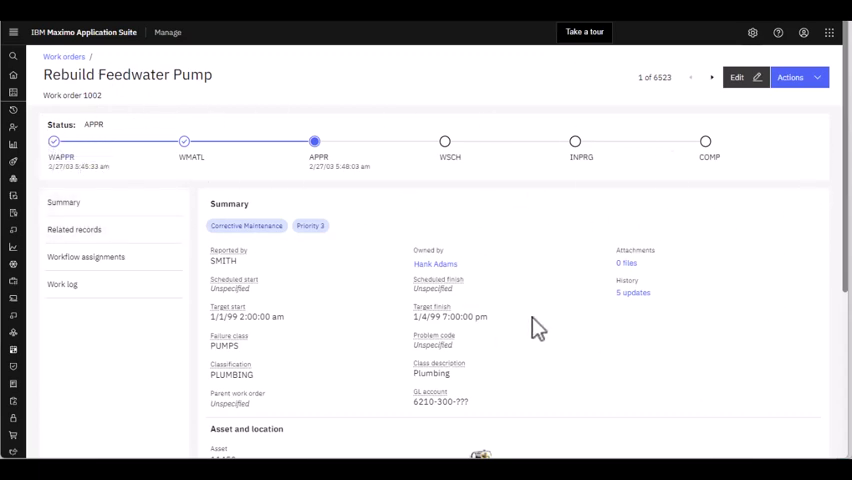
mouse_move(472, 246)
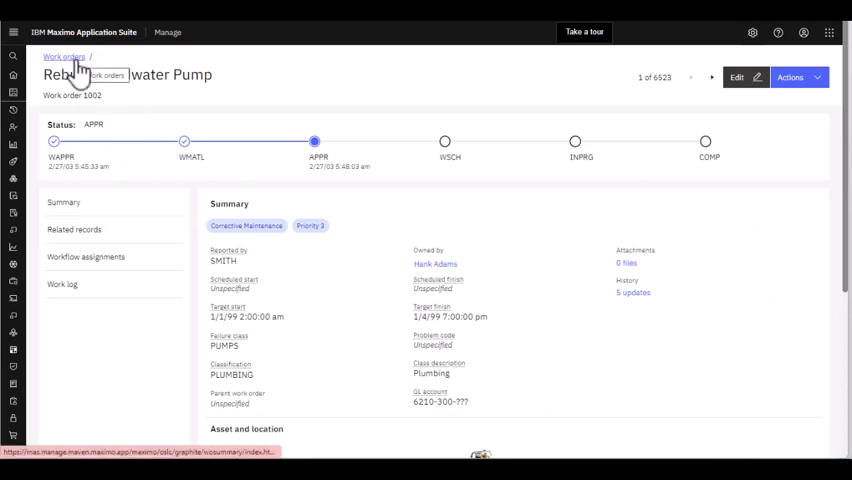
click(64, 56)
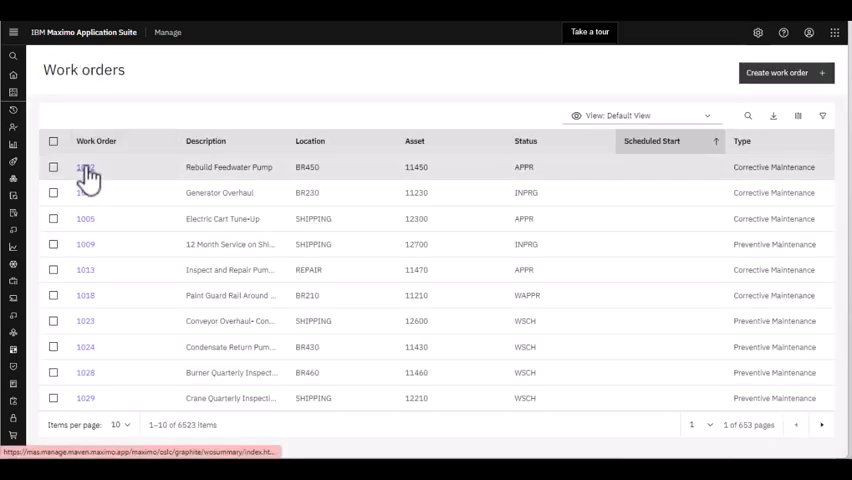
click(84, 168)
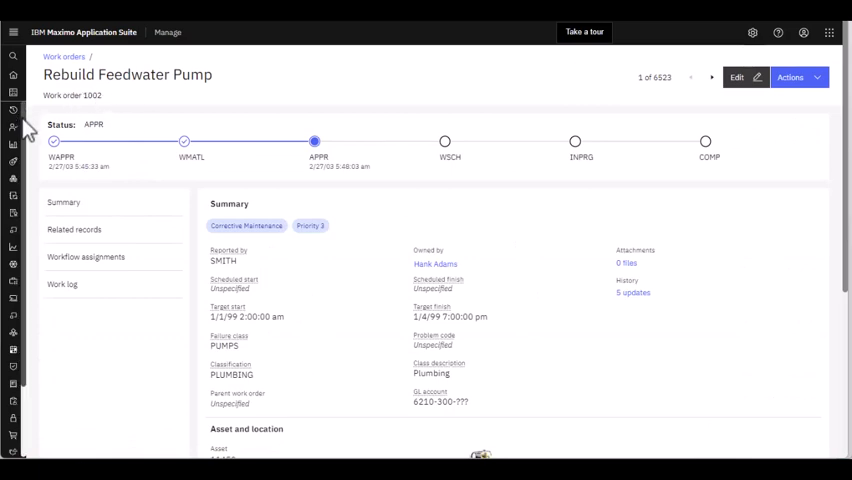
mouse_move(660, 184)
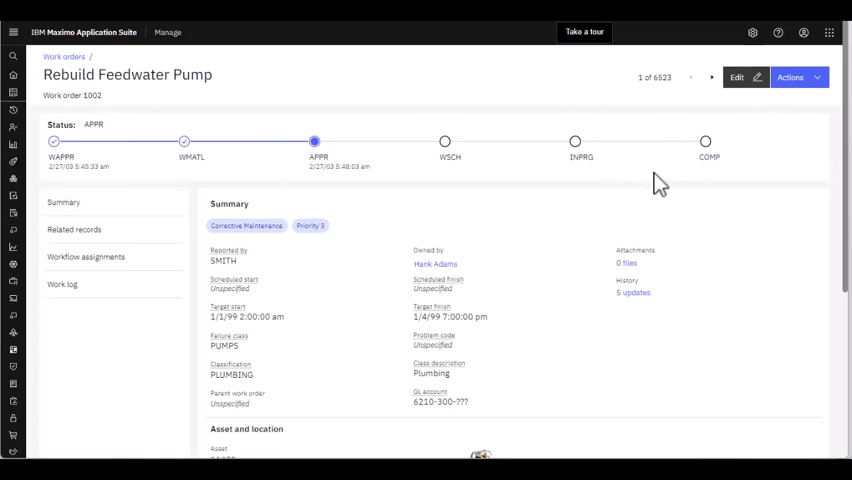
mouse_move(192, 170)
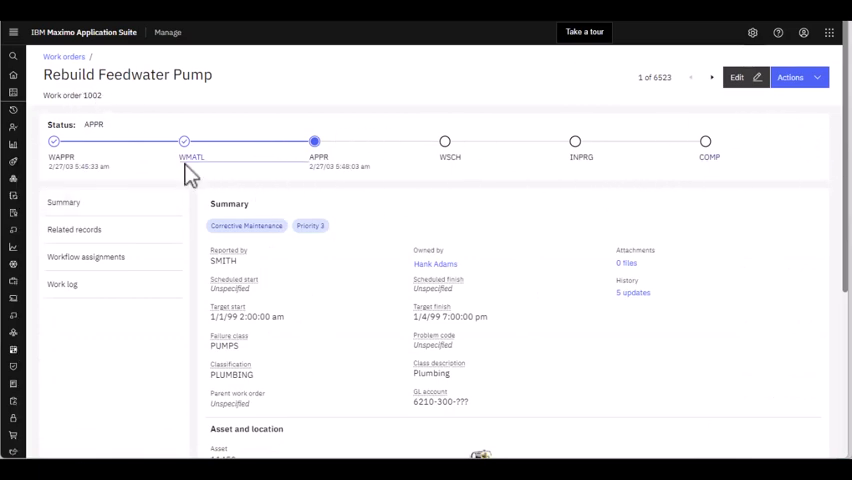
mouse_move(688, 204)
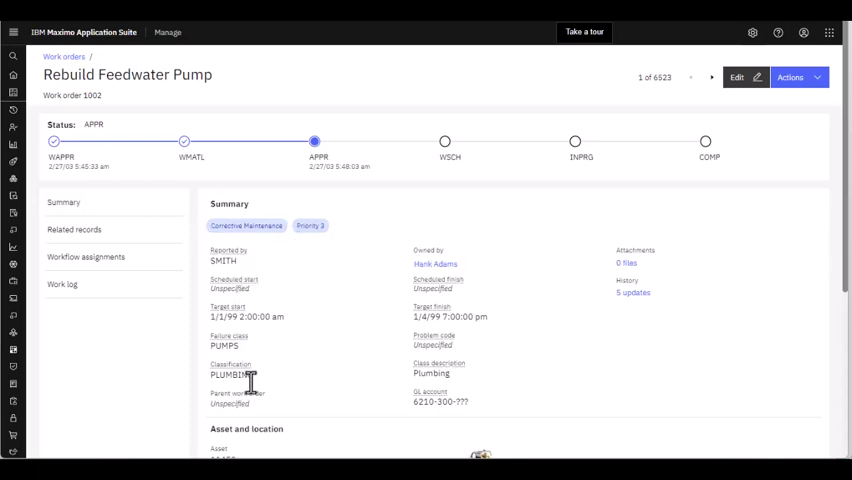
mouse_move(460, 400)
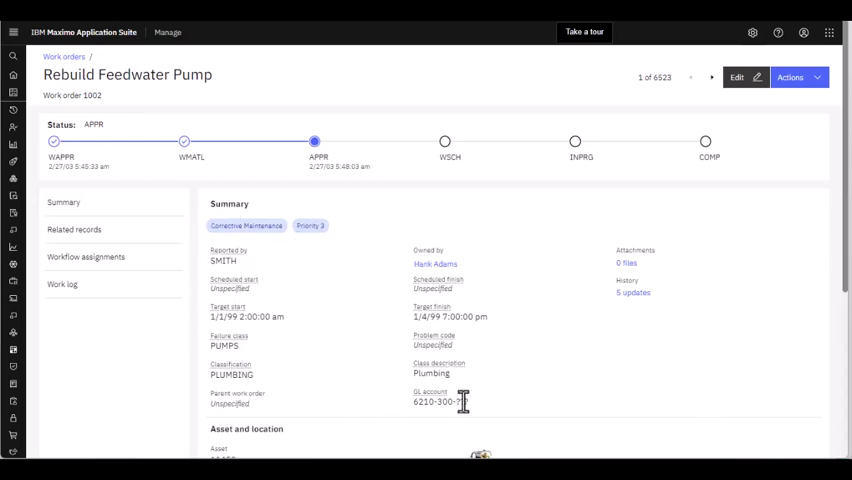
scroll(down, 3)
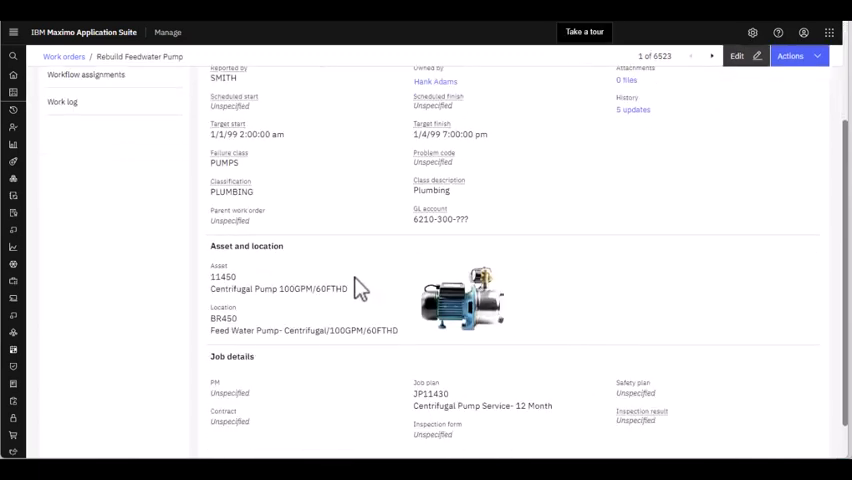
scroll(down, 3)
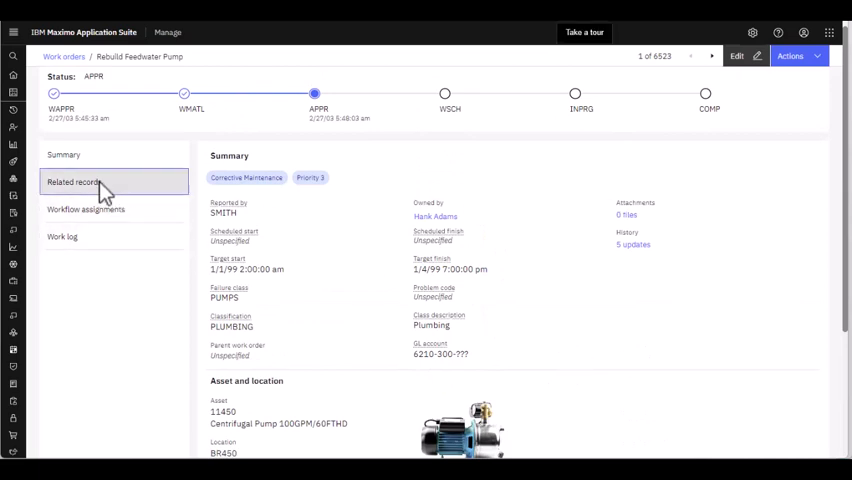
click(74, 182)
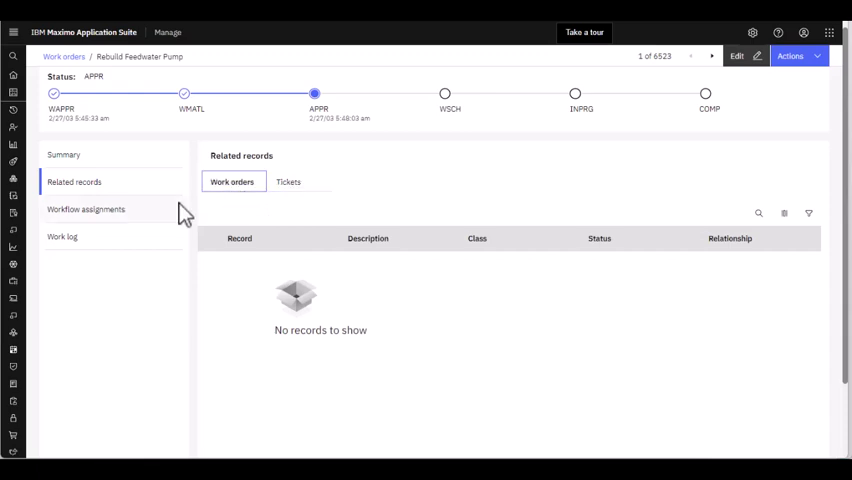
click(86, 208)
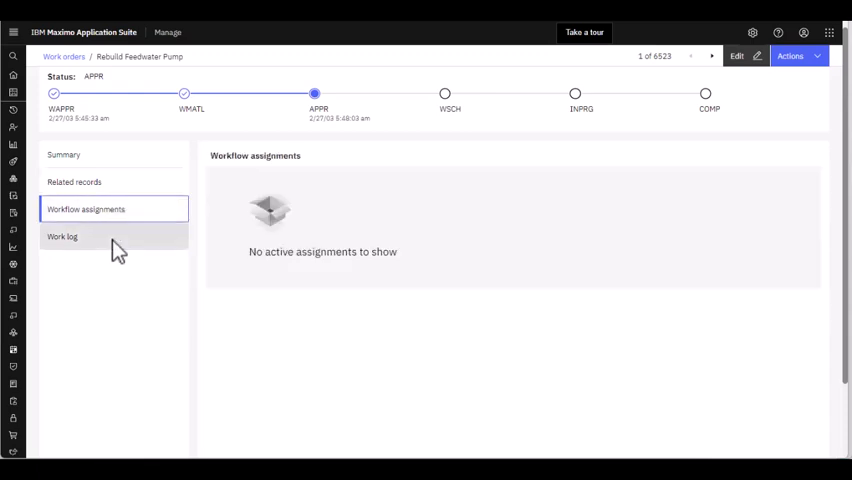
click(62, 236)
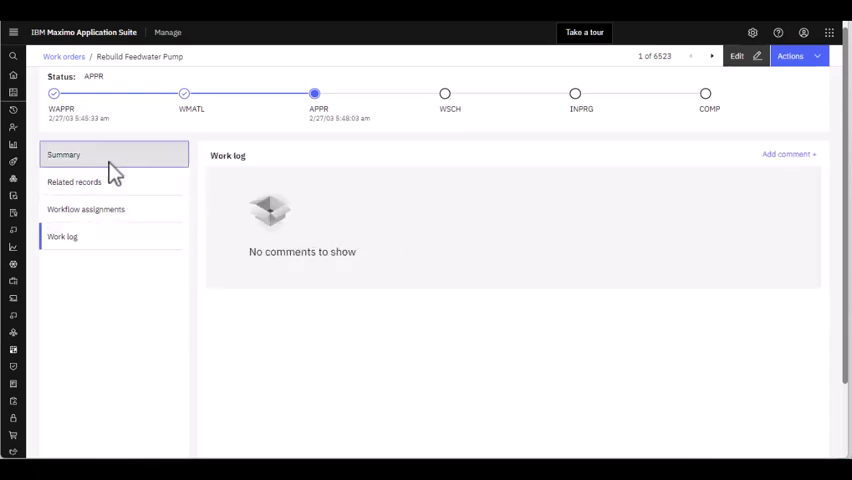
click(62, 154)
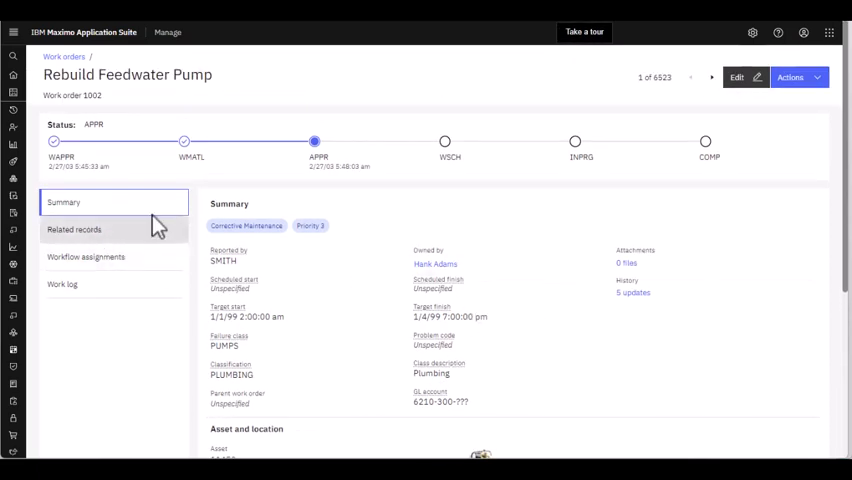
mouse_move(564, 288)
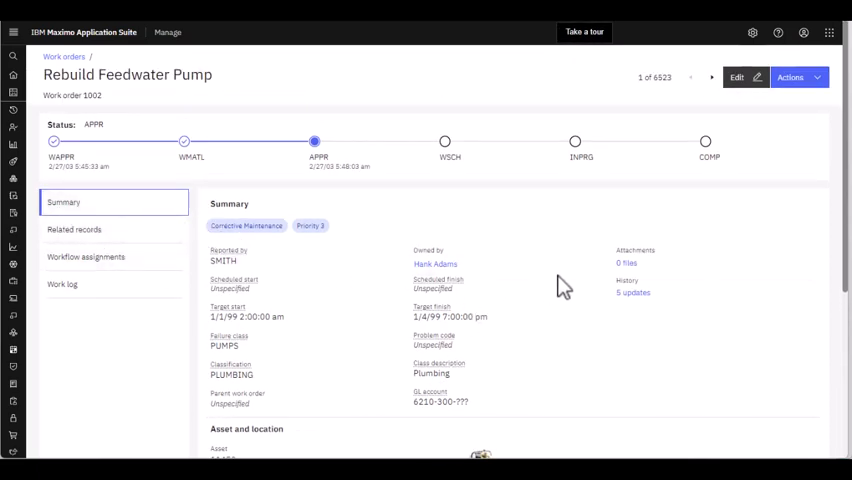
mouse_move(824, 152)
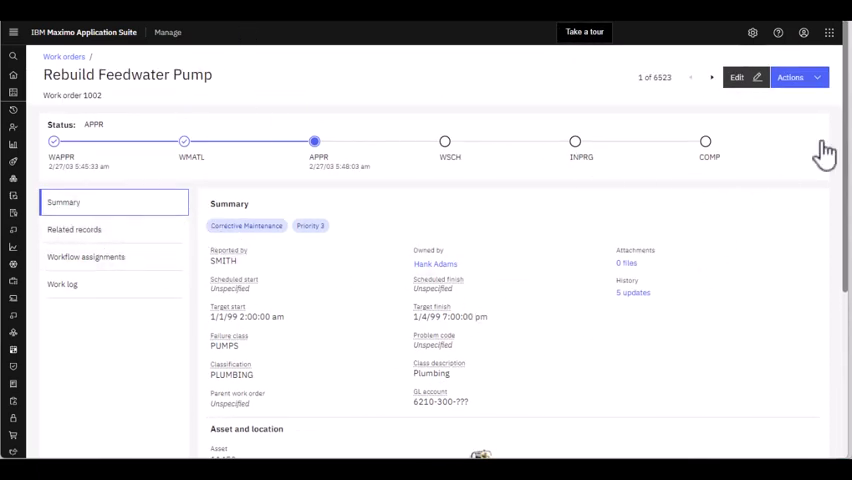
mouse_move(730, 104)
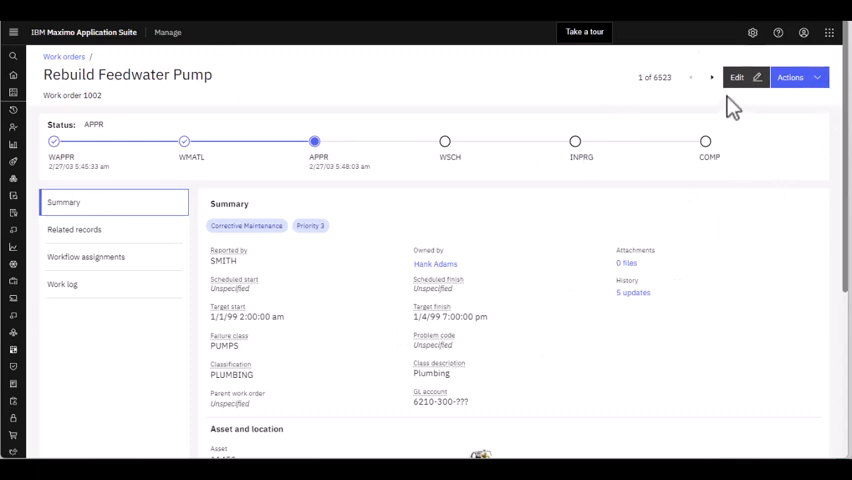
- Edit work order 1002 and add a long description reading 'Add description here'
click(736, 76)
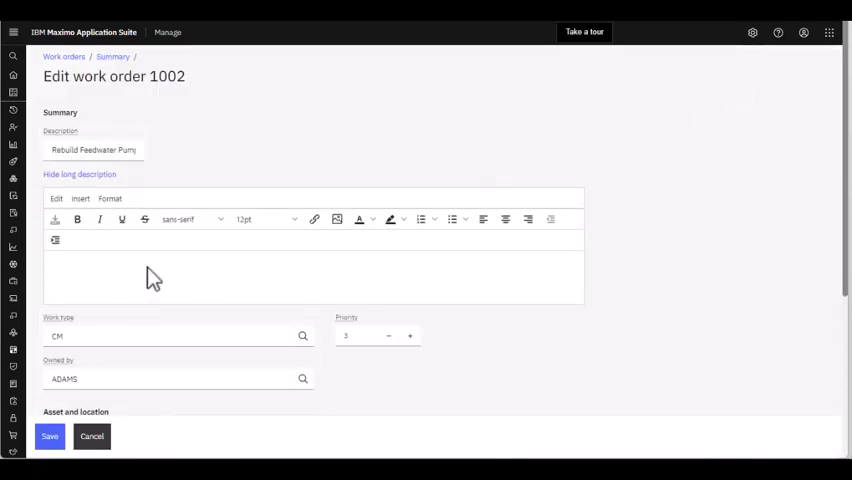
mouse_move(222, 336)
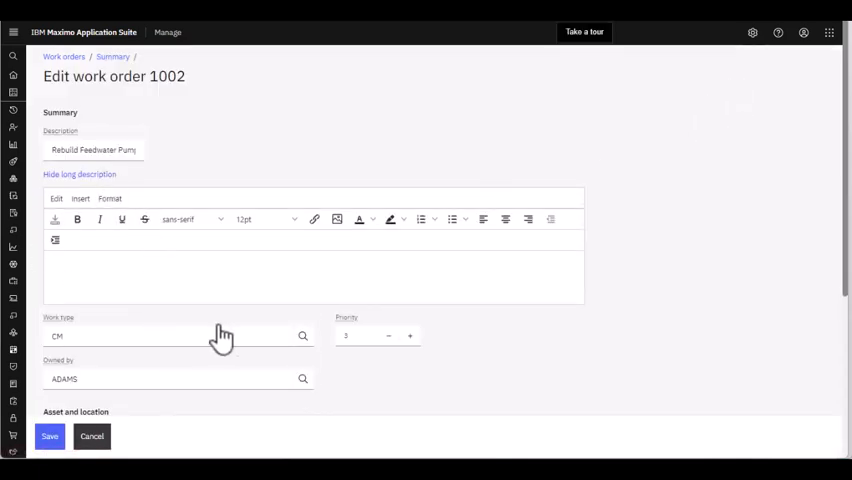
mouse_move(208, 304)
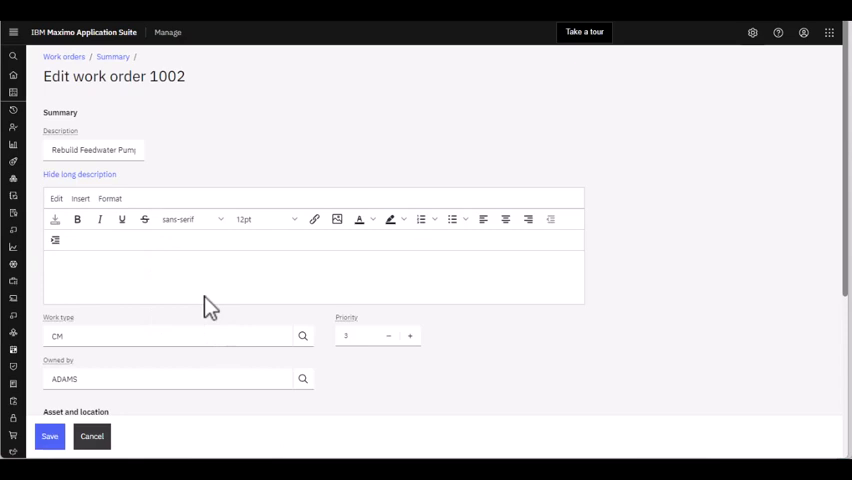
text(Adding a long d)
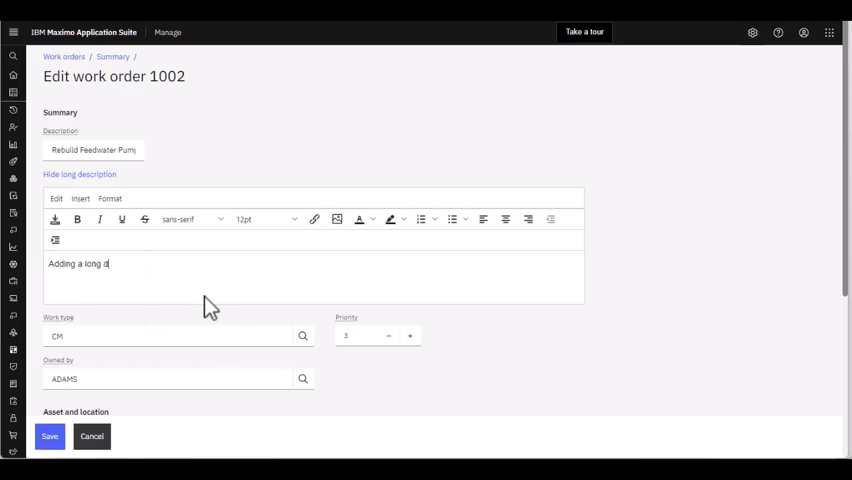
text(escription here.)
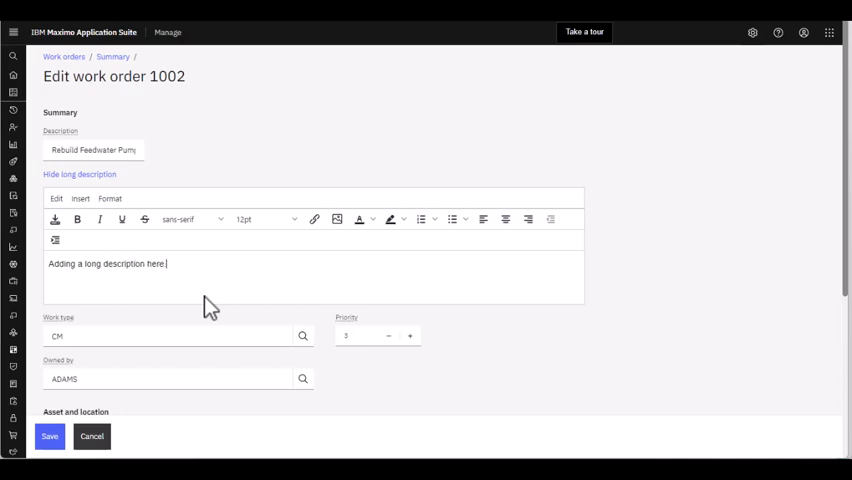
- Set priority to 4, lower the estimated duration in hours, and save the work order
scroll(down, 3)
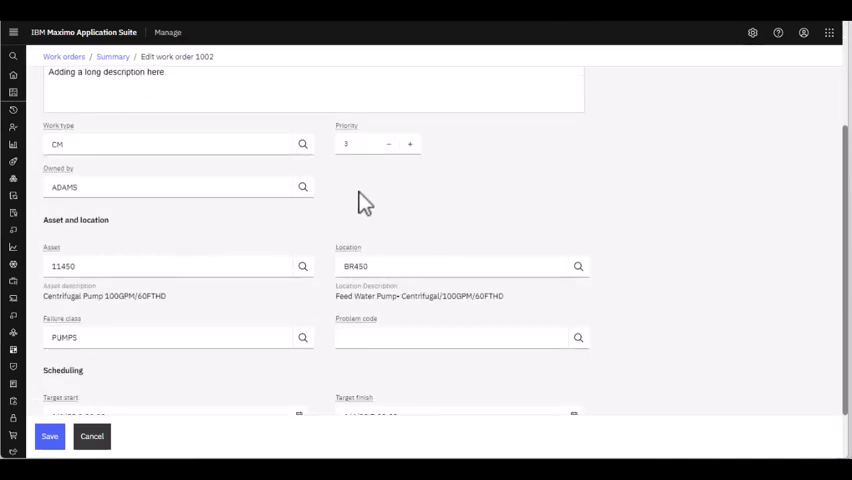
click(388, 144)
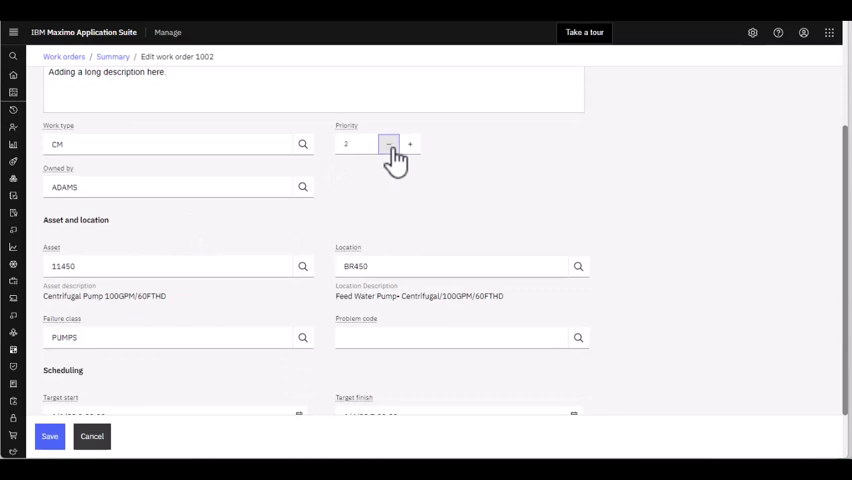
click(388, 144)
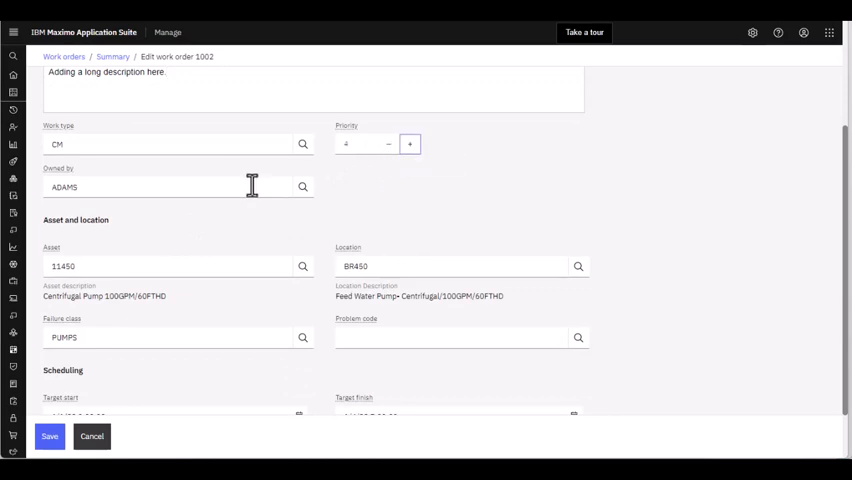
scroll(down, 3)
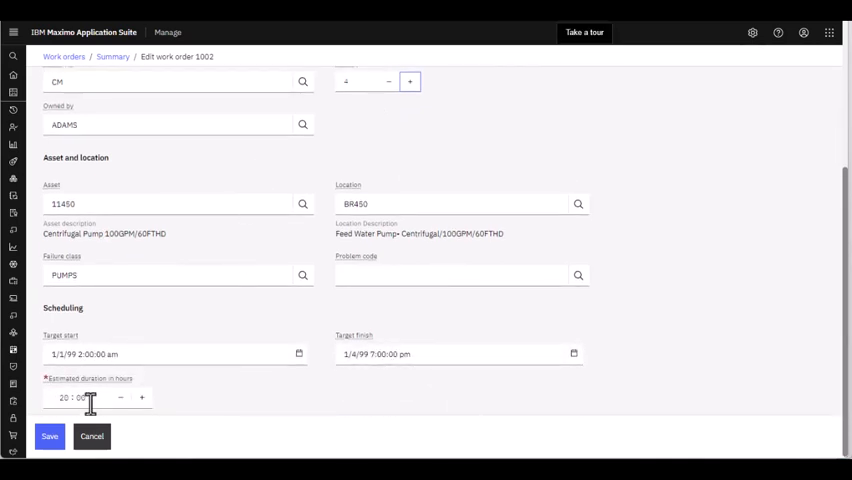
click(120, 398)
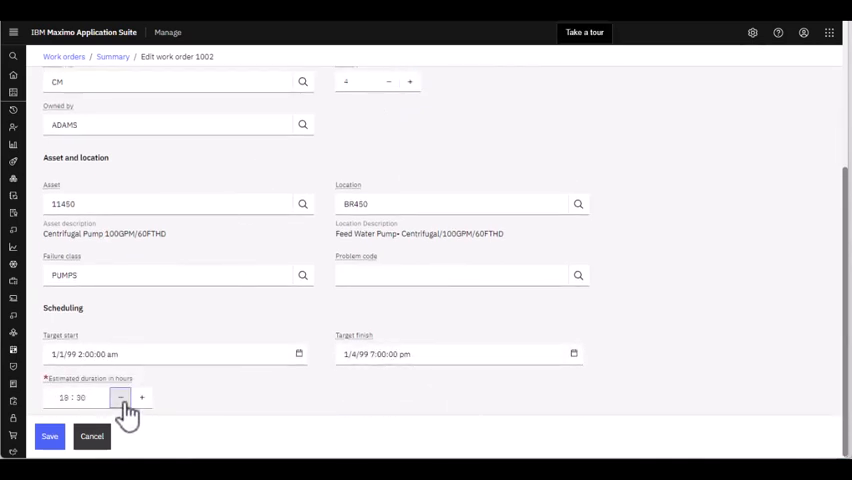
click(140, 398)
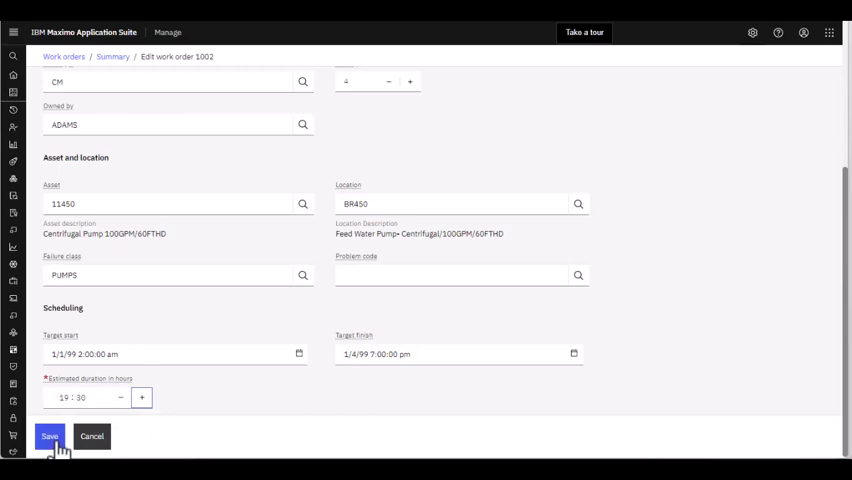
click(48, 436)
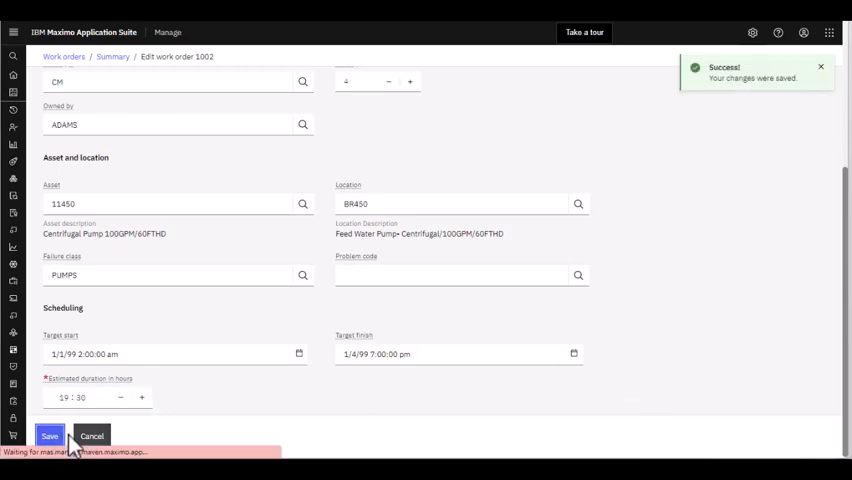
- Return to the saved work order 1002 record and list its available actions
click(48, 436)
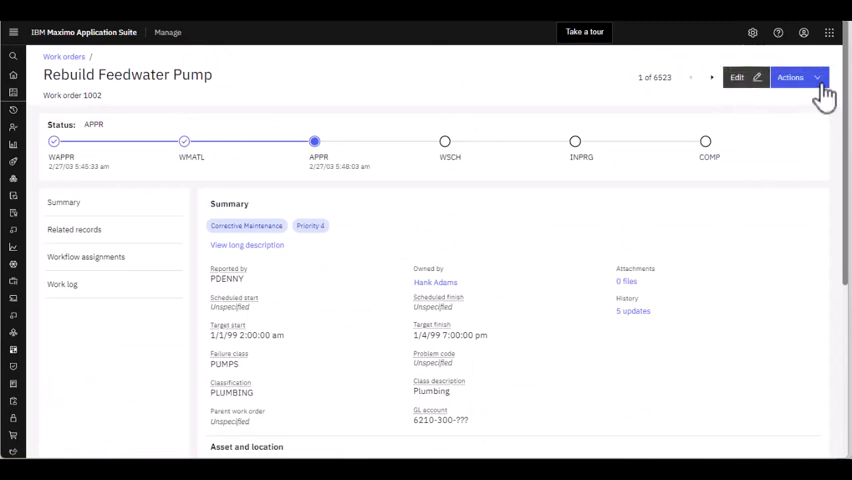
click(790, 76)
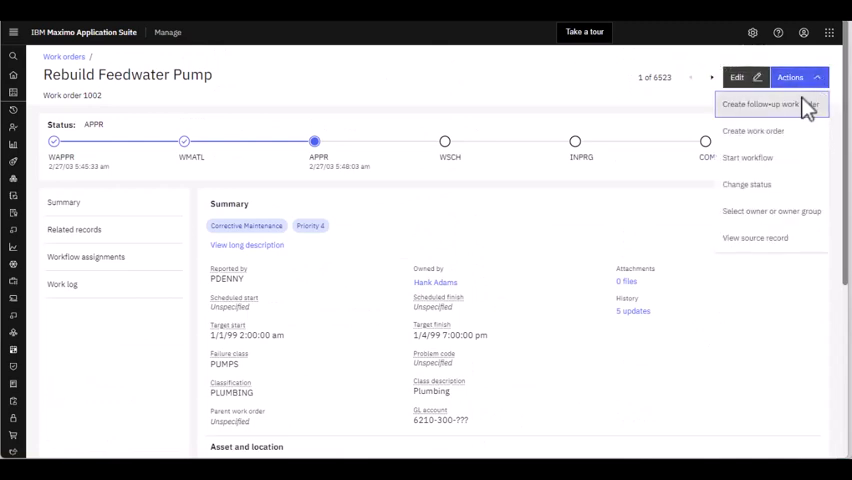
mouse_move(764, 250)
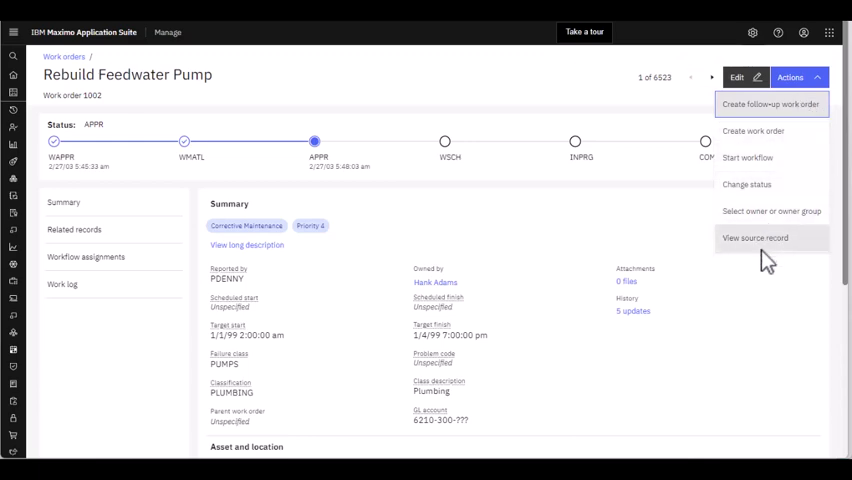
mouse_move(764, 258)
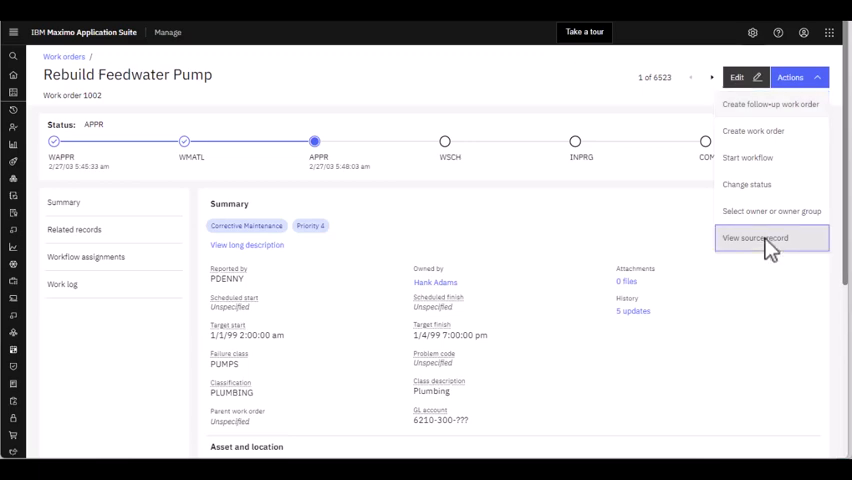
- View the source record in Work Order Tracking and check its Assignments and Failure Reporting tabs
click(756, 238)
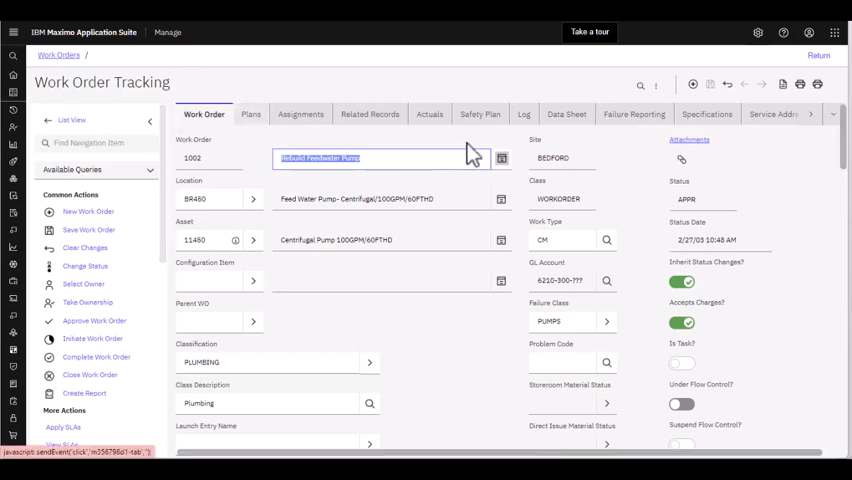
click(834, 114)
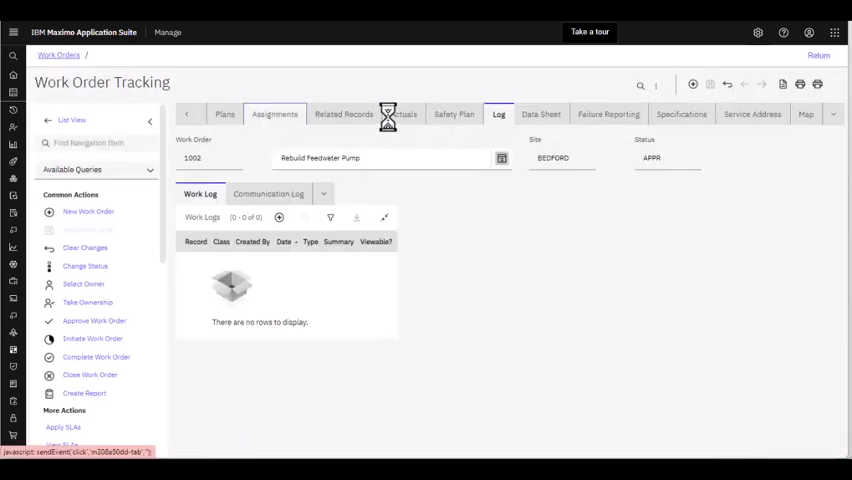
click(274, 112)
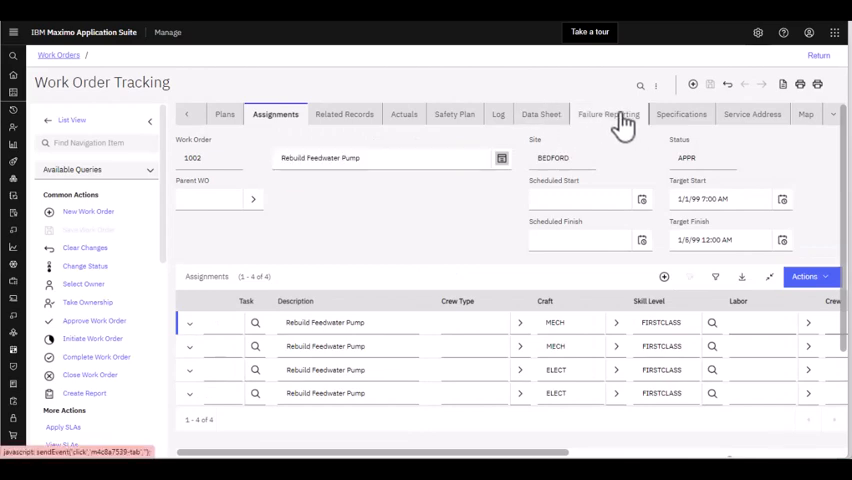
click(608, 114)
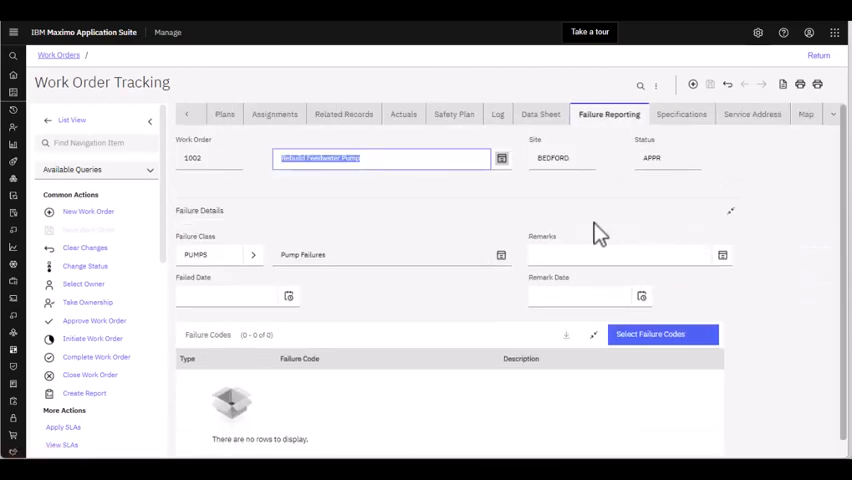
mouse_move(60, 56)
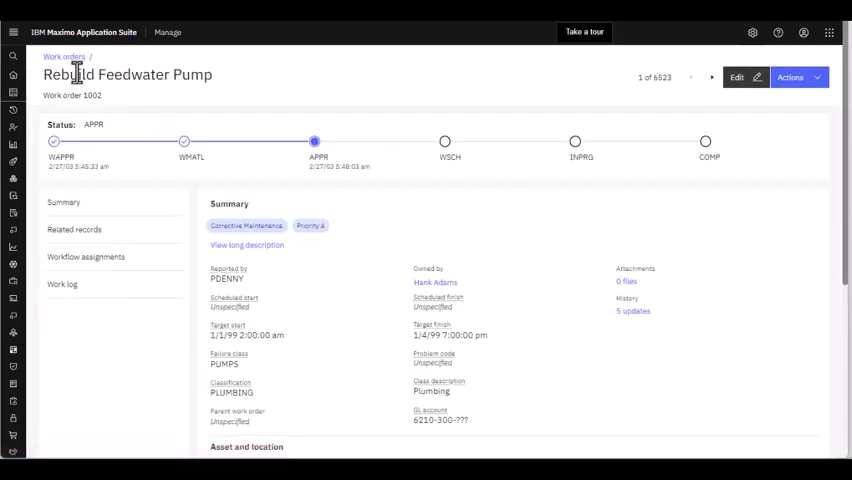
mouse_move(96, 112)
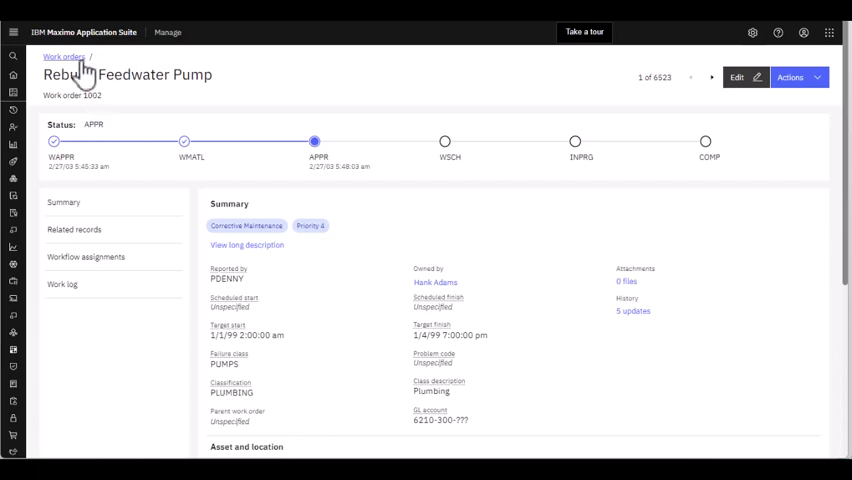
- Return to the Work orders list and filter the Asset column to 11450
click(64, 56)
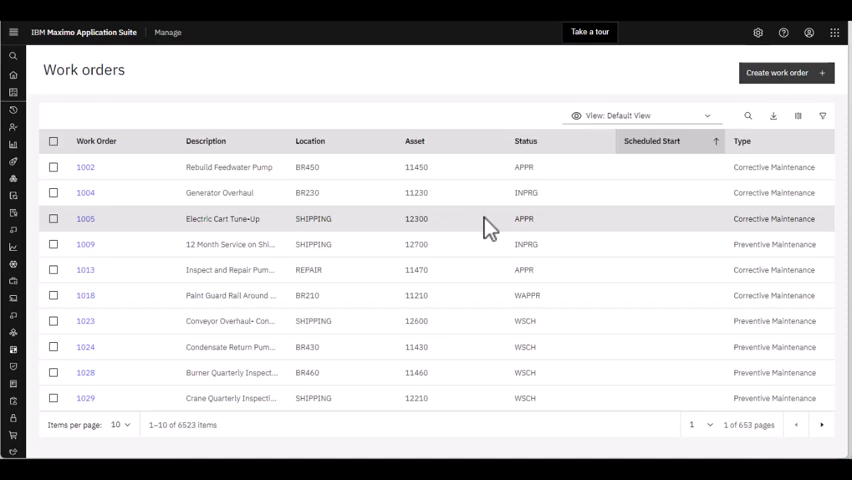
mouse_move(350, 220)
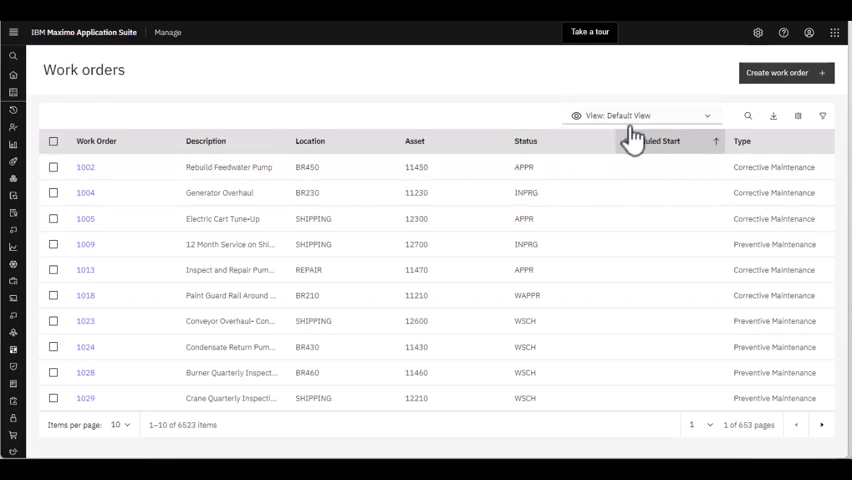
mouse_move(680, 160)
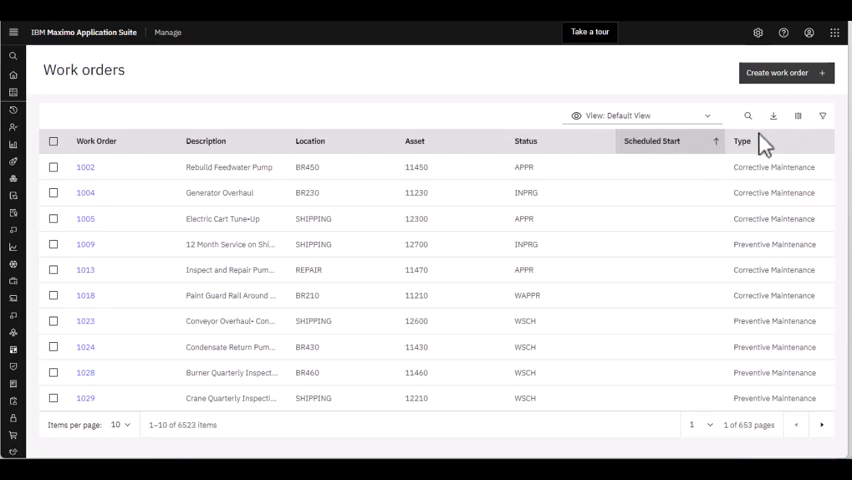
mouse_move(832, 144)
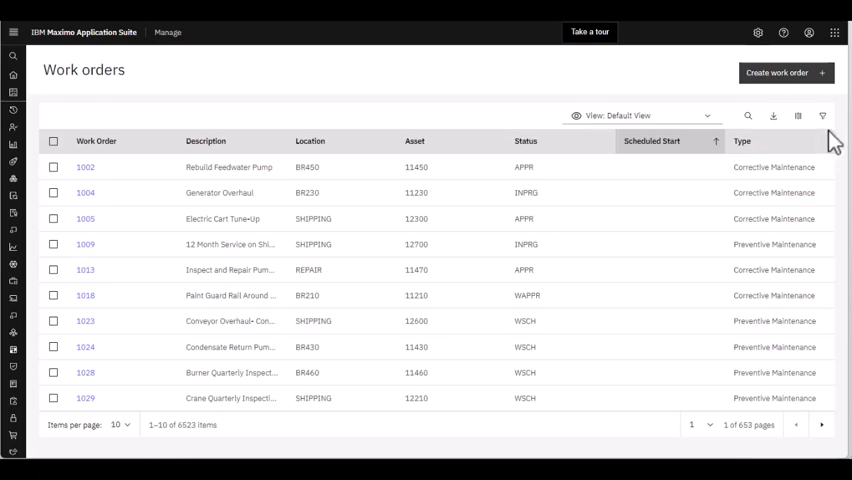
click(820, 116)
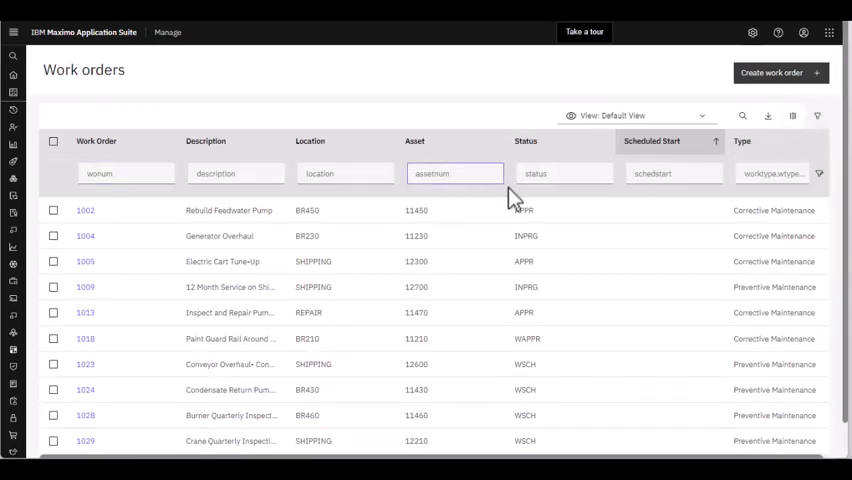
text(11450)
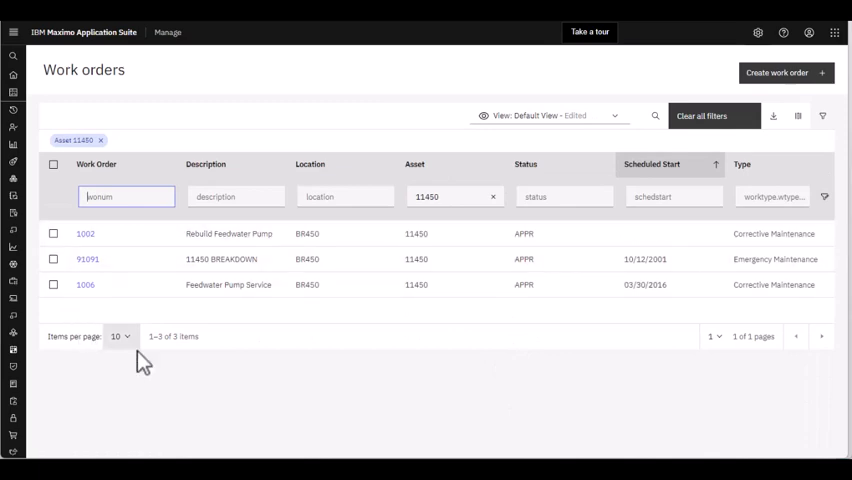
mouse_move(670, 150)
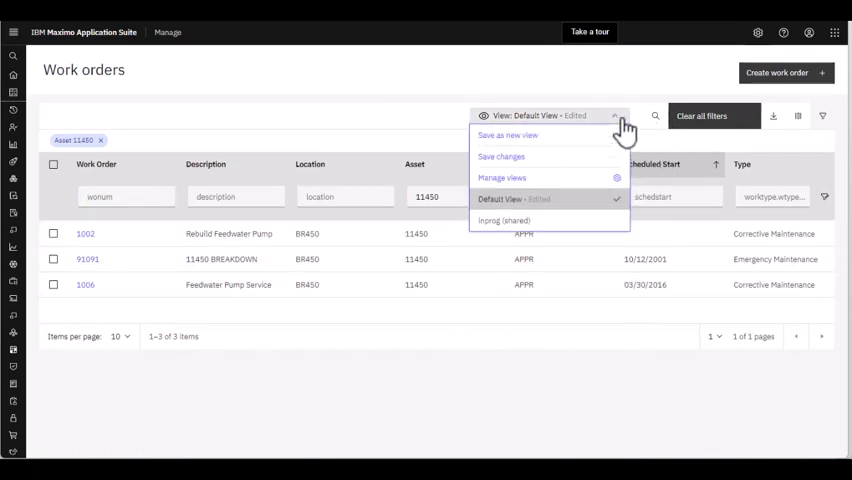
mouse_move(504, 150)
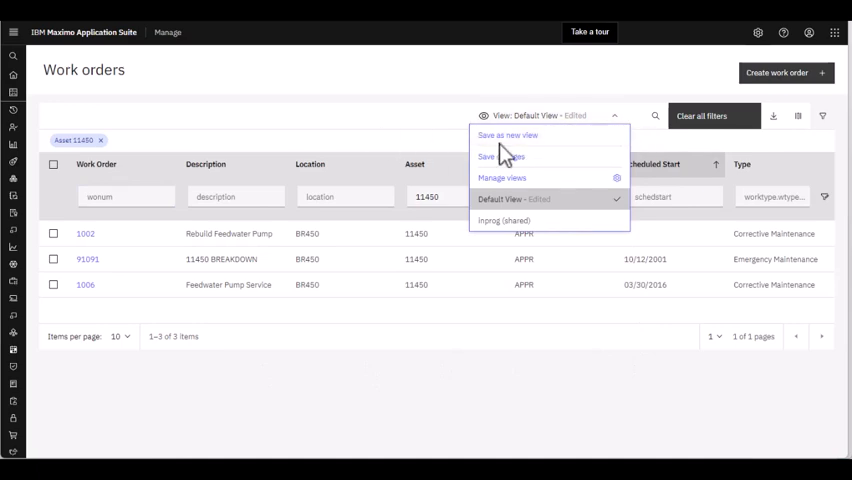
mouse_move(520, 144)
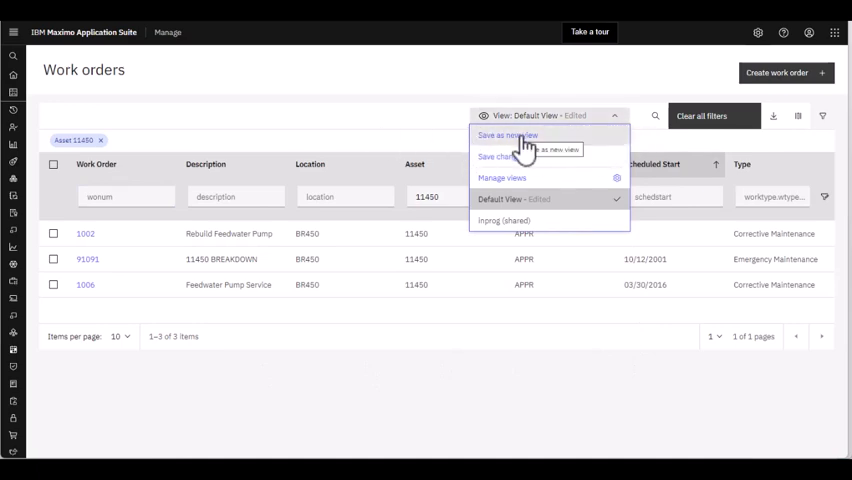
- Save the filtered list as a new public view named '11450 records'
click(508, 136)
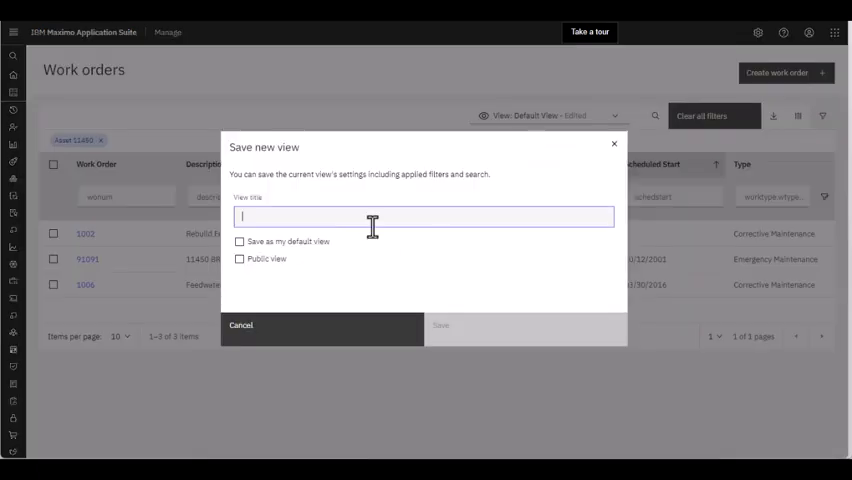
text(11450)
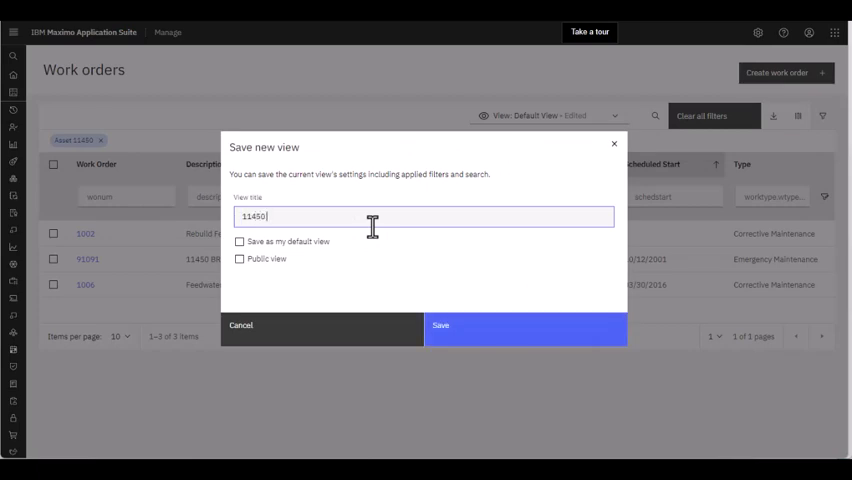
text(records)
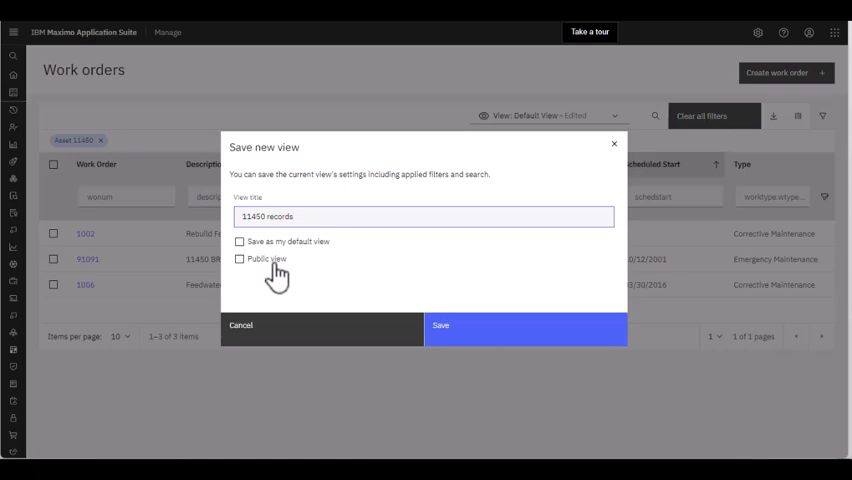
mouse_move(278, 278)
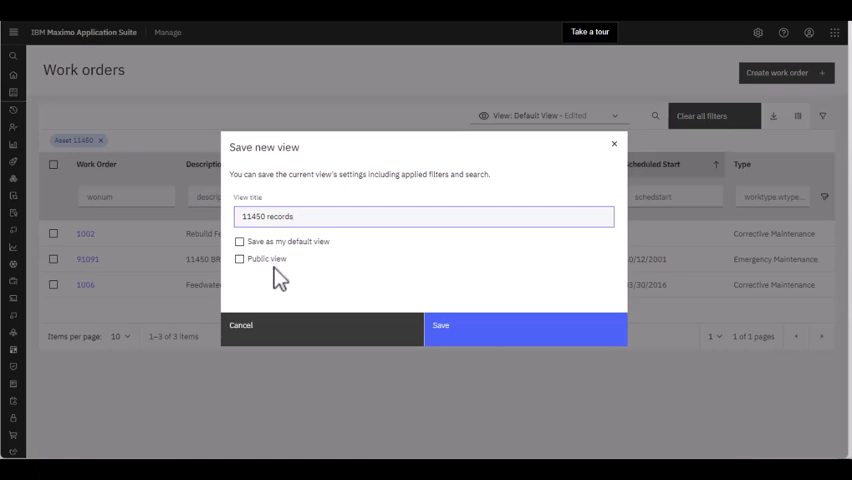
click(240, 260)
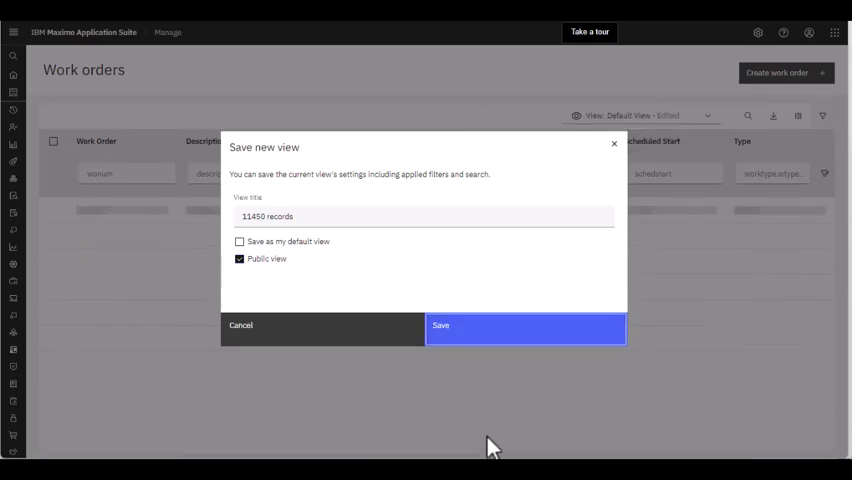
click(524, 324)
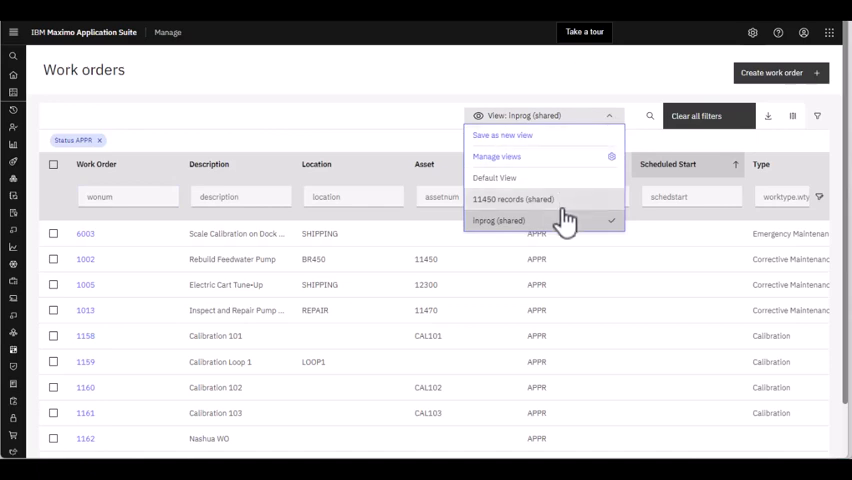
- Switch to the 11450 records view, then back to the Default View
click(512, 198)
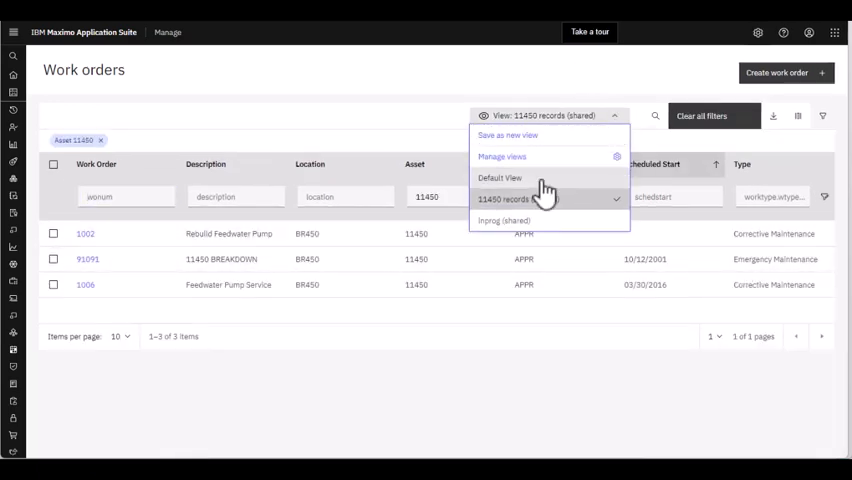
click(500, 176)
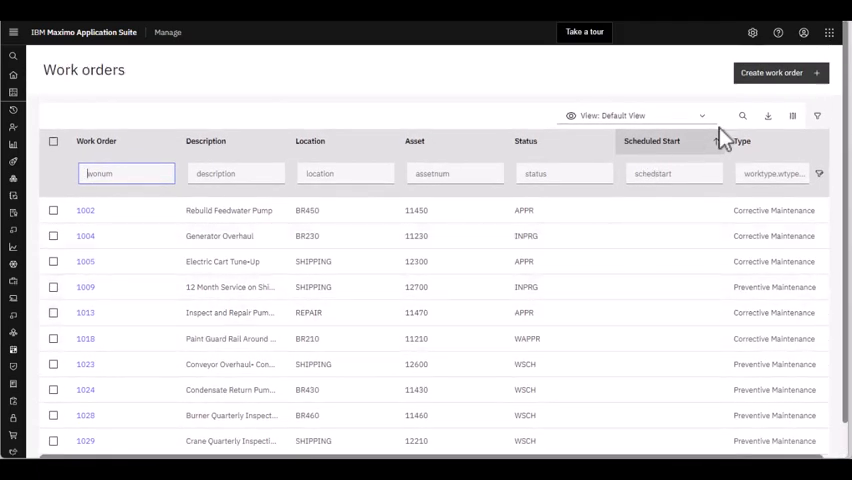
click(638, 116)
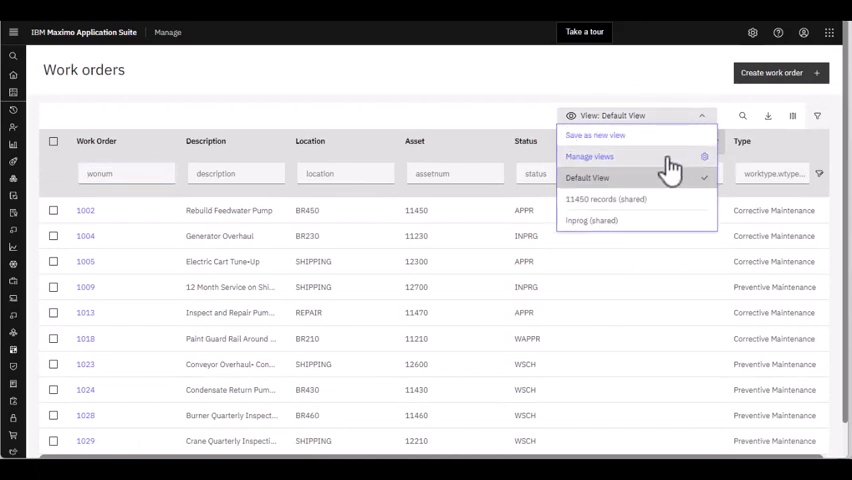
- Delete the 11450 records view through Manage views and close the dialog
click(588, 156)
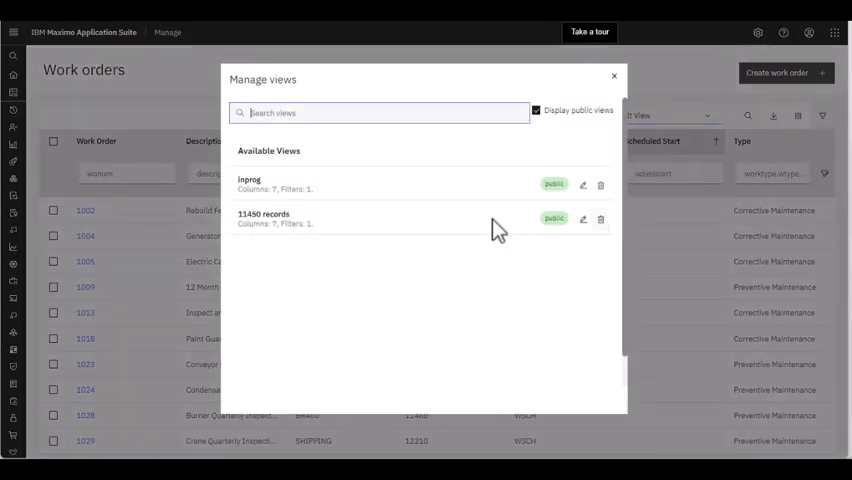
click(600, 220)
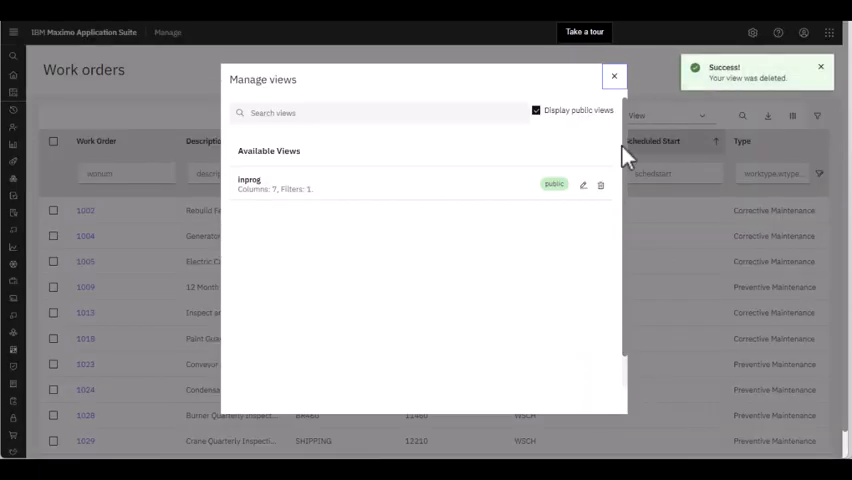
click(614, 76)
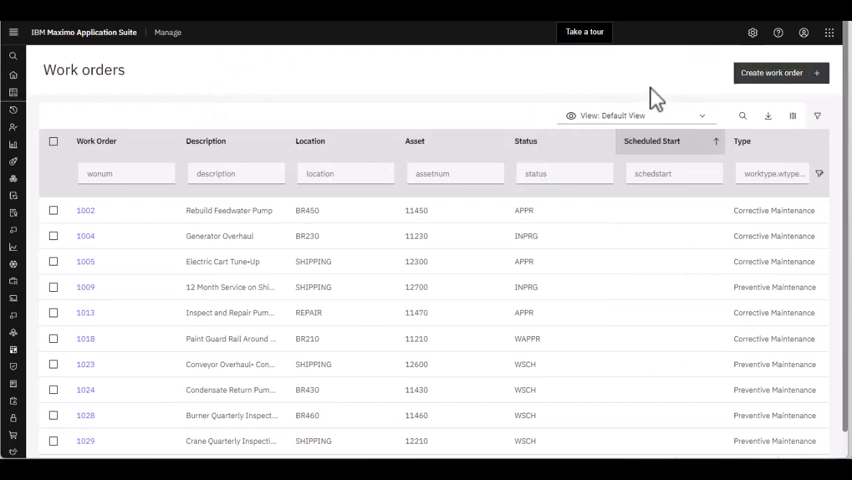
- Search the work orders for 1210, then clear the search to show the full list
click(744, 116)
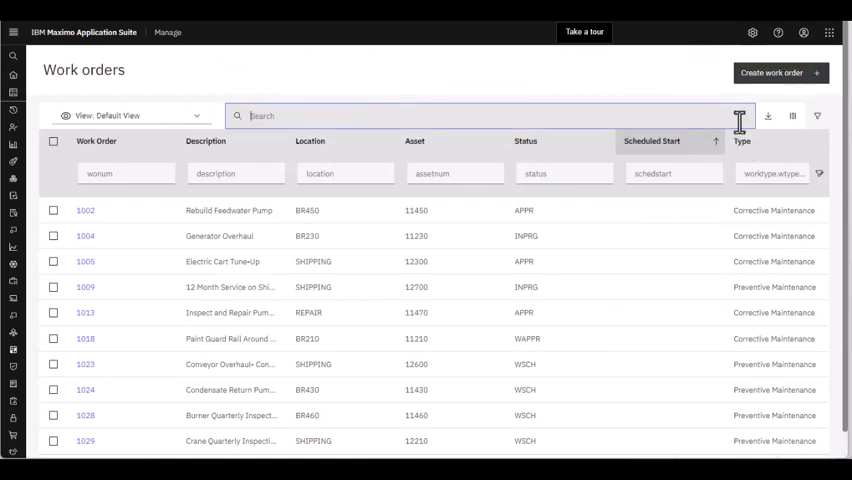
mouse_move(336, 116)
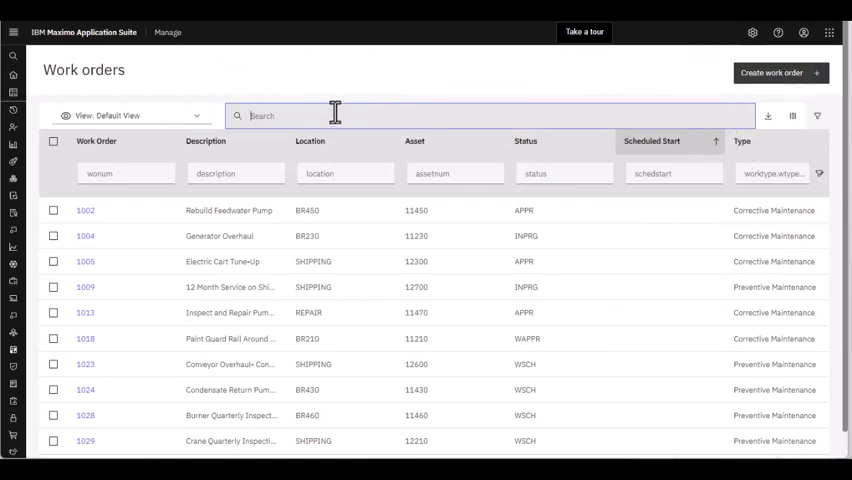
text(1)
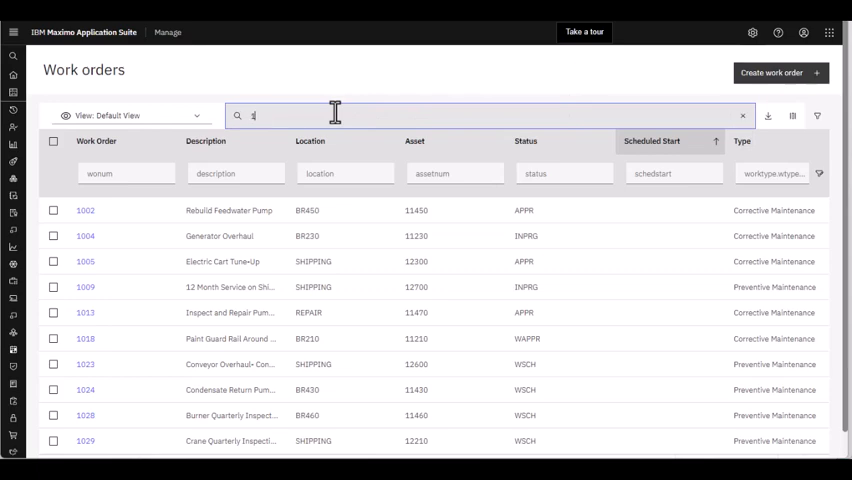
text(1210)
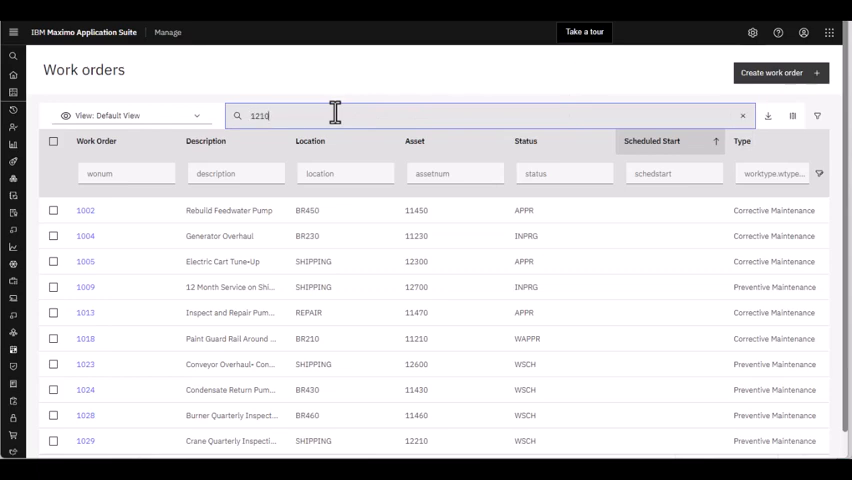
text(=120)
key(Return)
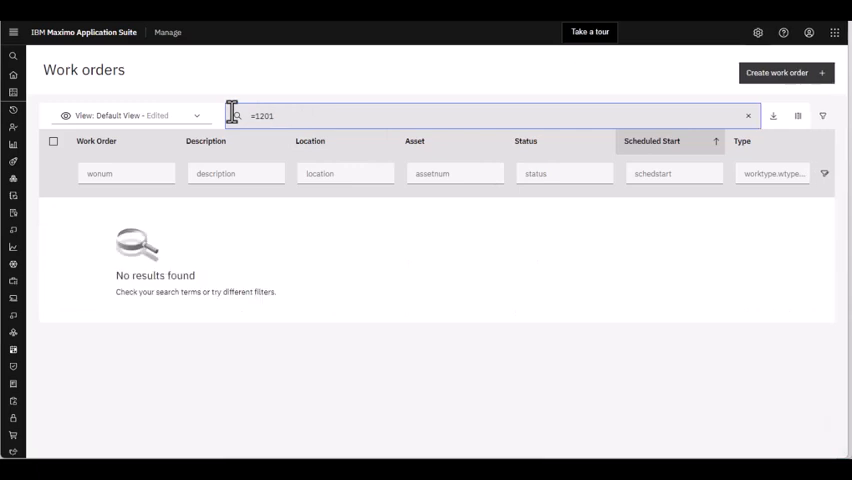
text(1210)
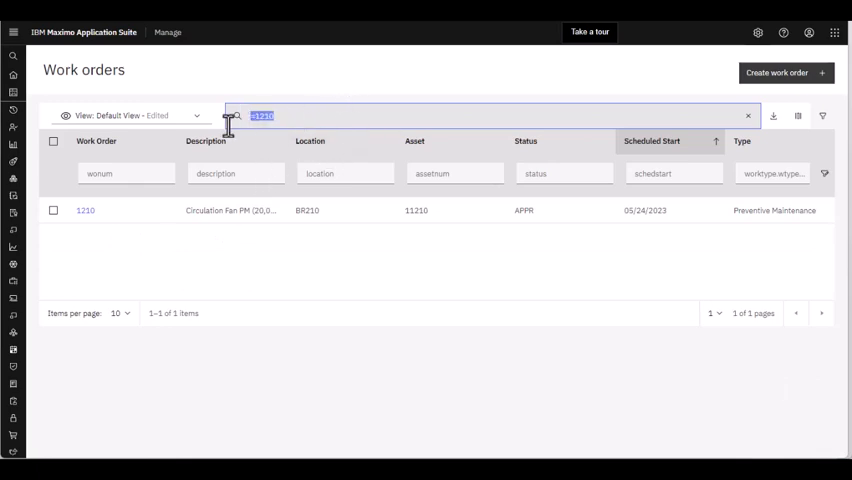
click(748, 116)
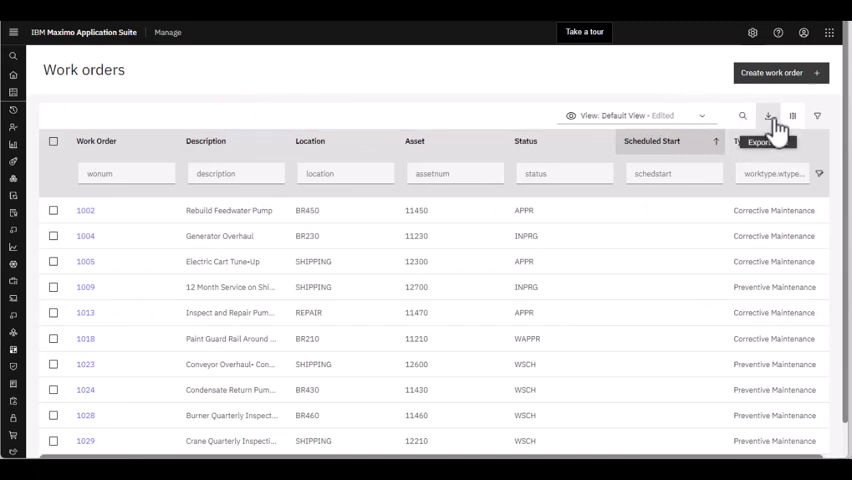
mouse_move(792, 116)
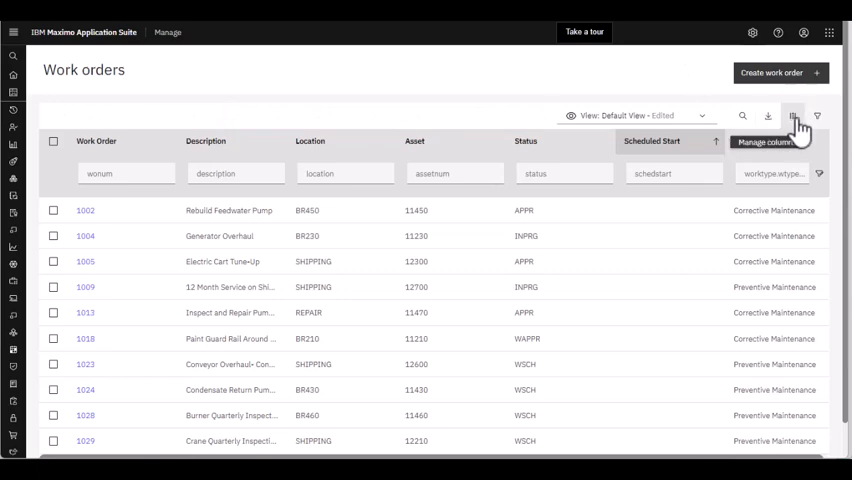
mouse_move(590, 104)
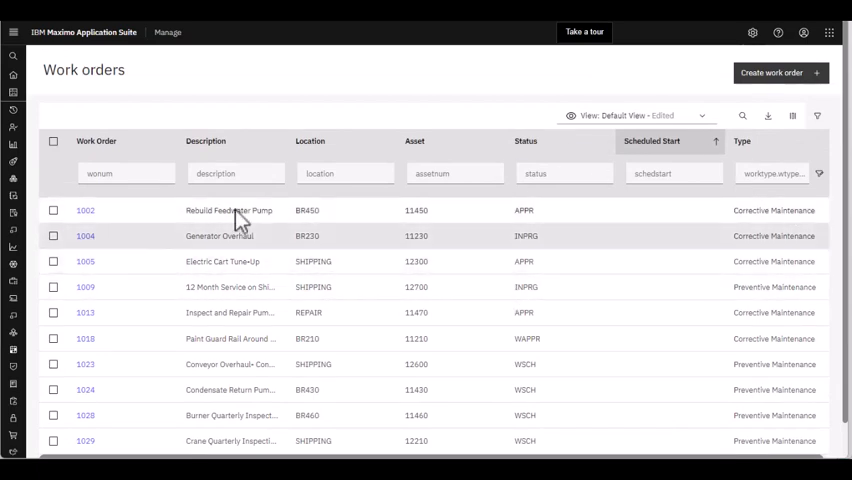
mouse_move(688, 150)
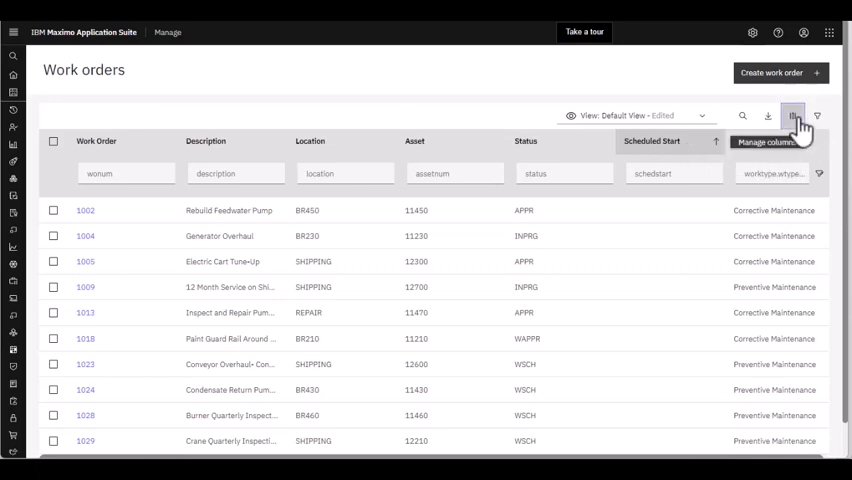
- Add the Scheduled Finish column to the list via Manage columns, searching 'finish'
click(792, 116)
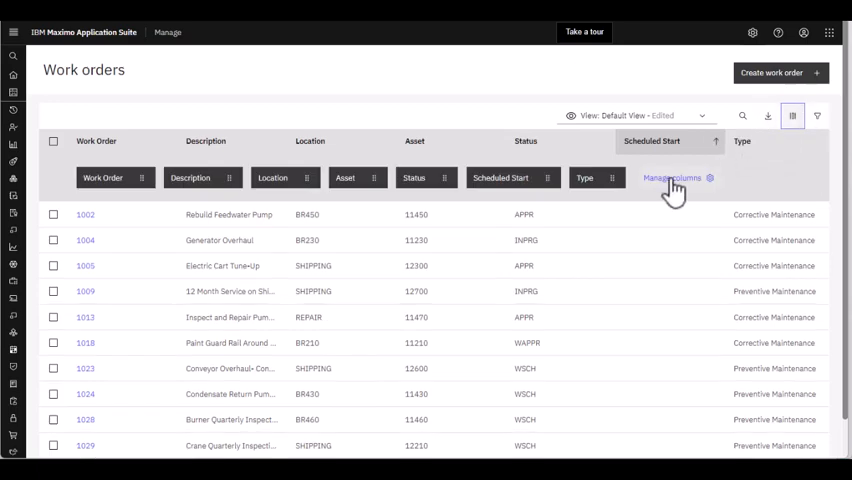
click(672, 178)
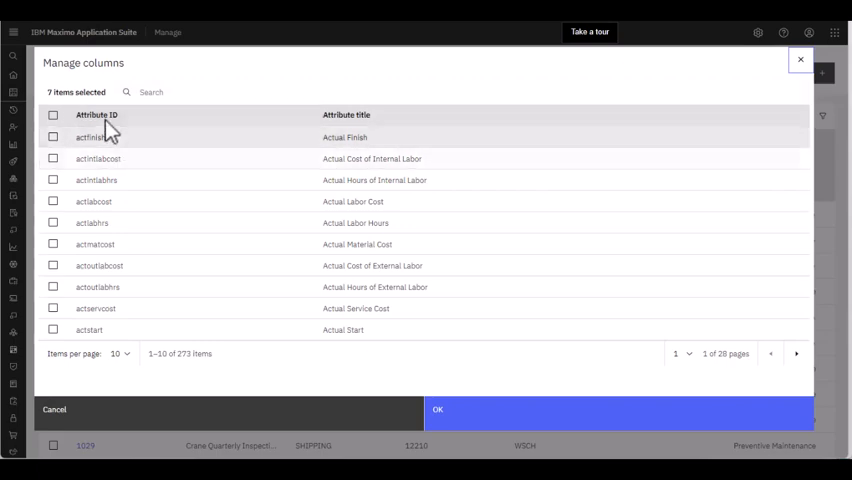
mouse_move(156, 354)
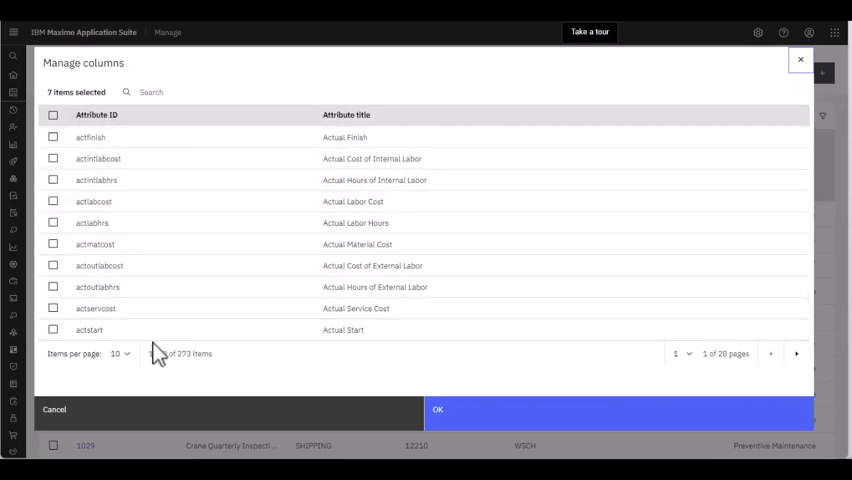
mouse_move(248, 314)
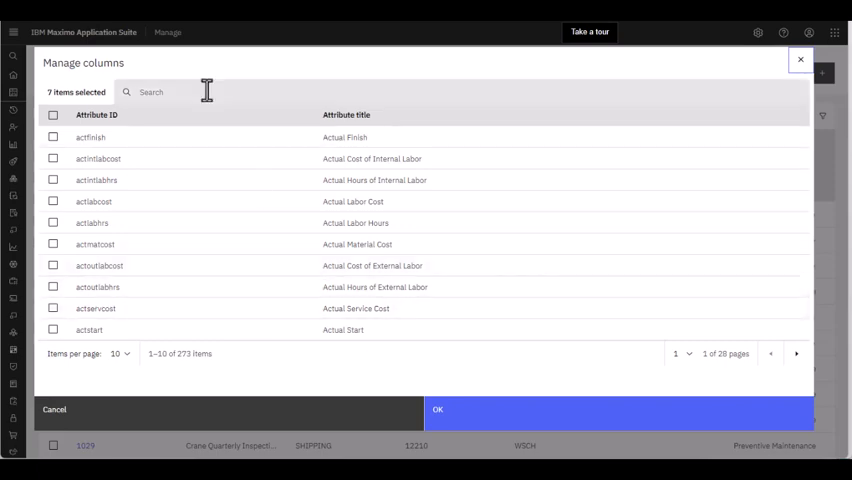
text(finsh)
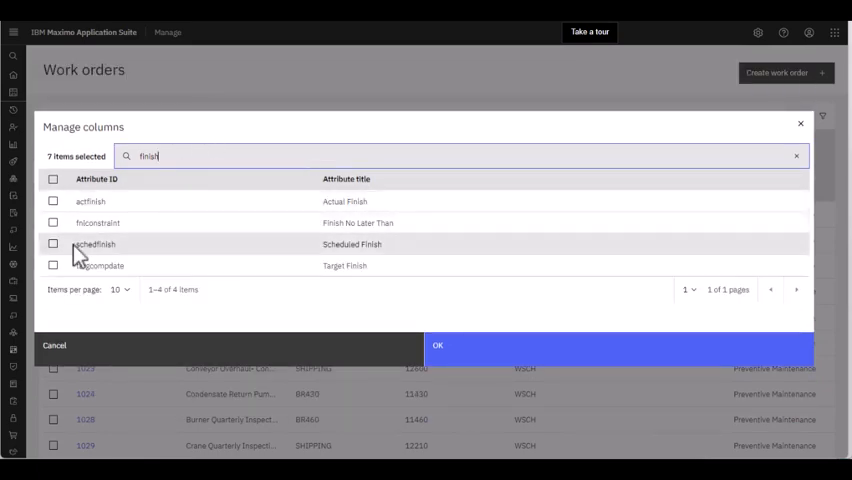
click(52, 244)
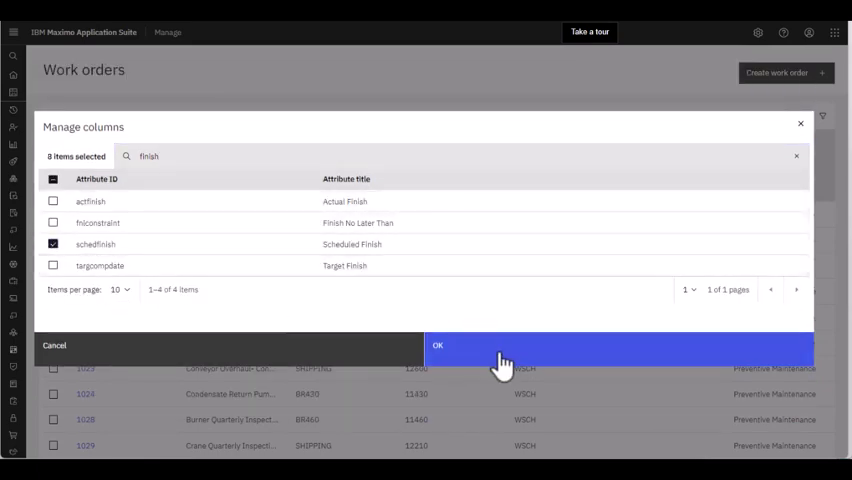
click(436, 344)
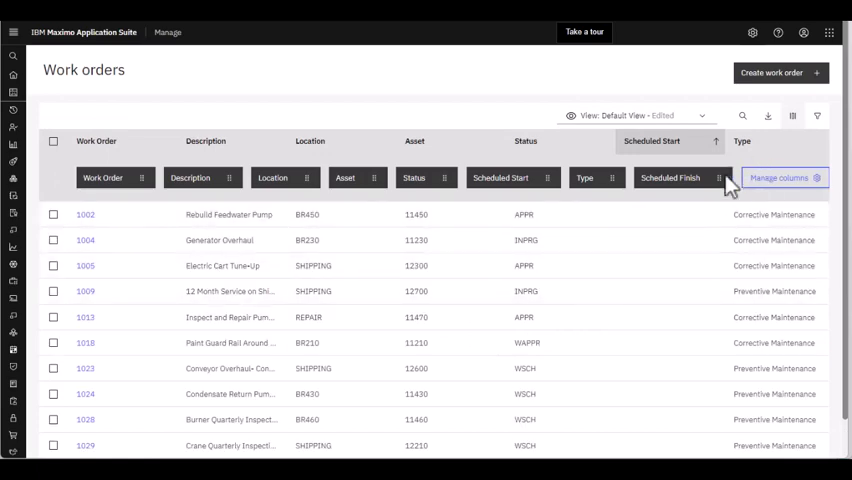
mouse_move(688, 196)
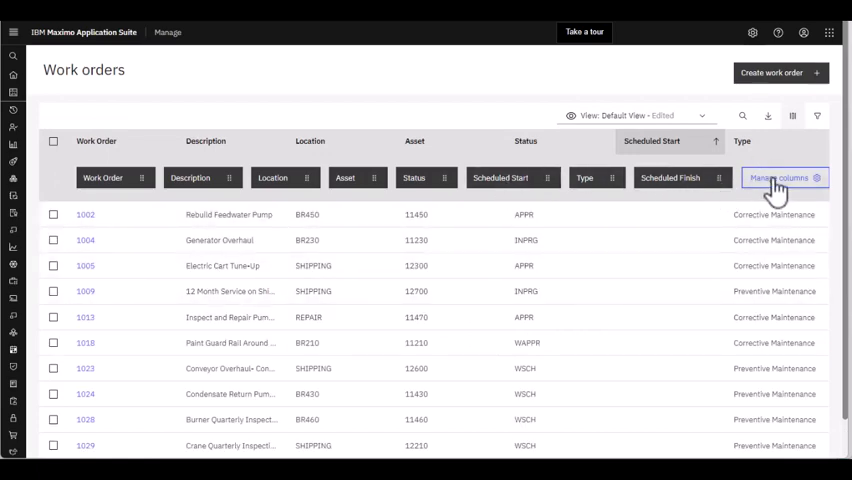
- Remove the Scheduled Start column via Manage columns, searching 'start'
click(782, 176)
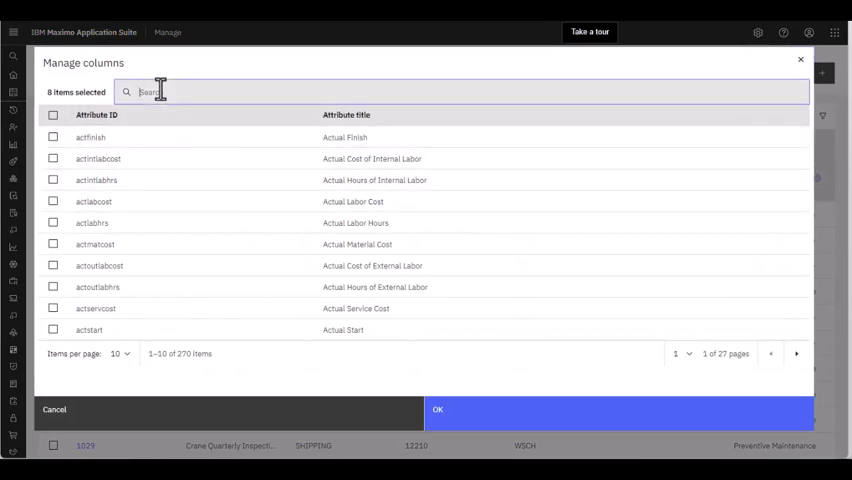
text(start)
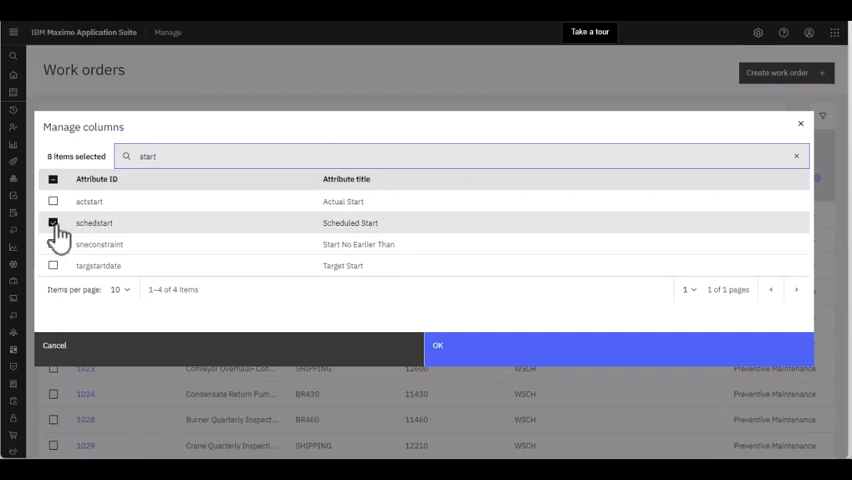
click(52, 224)
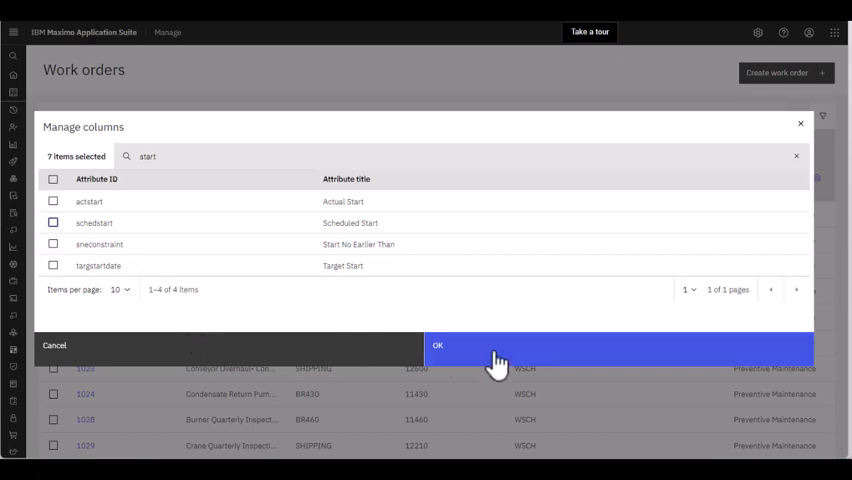
click(436, 344)
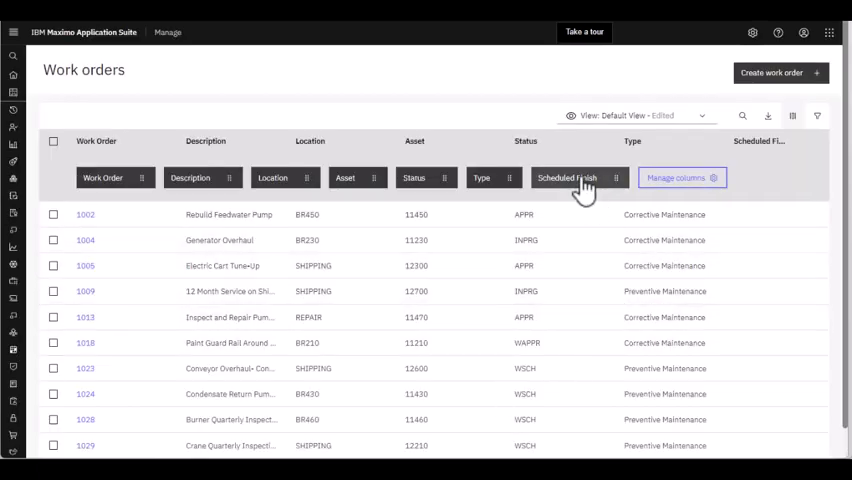
- Move the Scheduled Finish column so it sits between Status and Type
drag(580, 176, 416, 184)
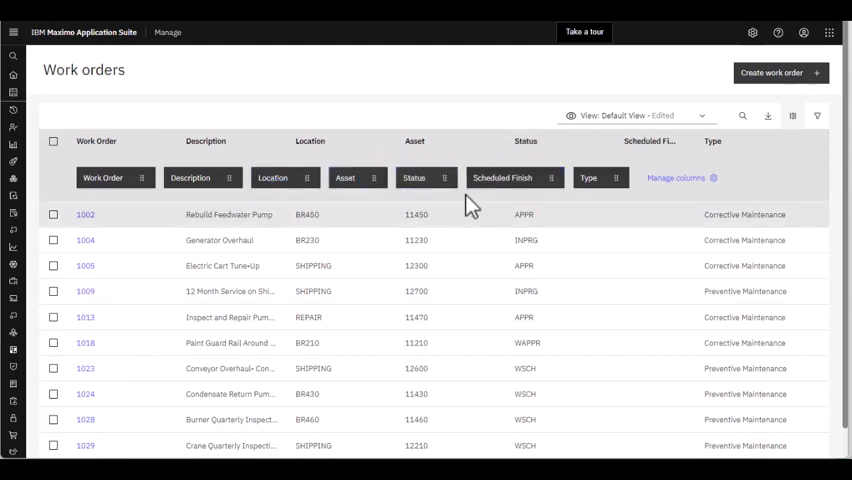
mouse_move(530, 192)
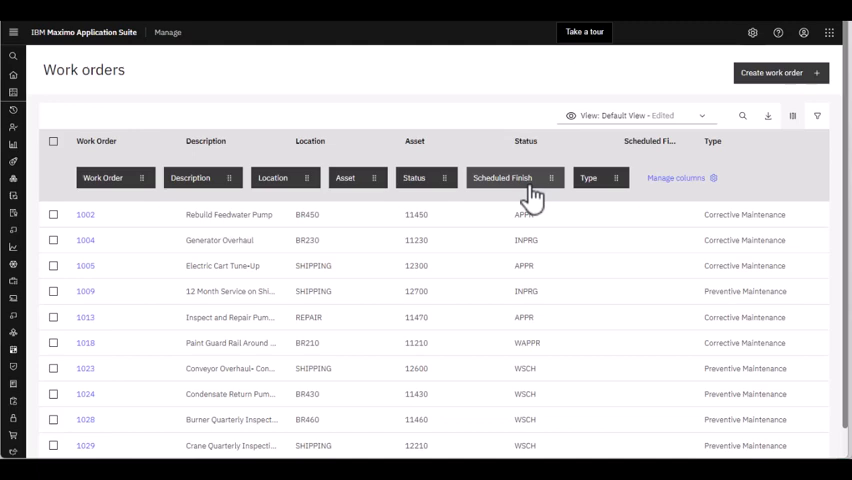
mouse_move(604, 208)
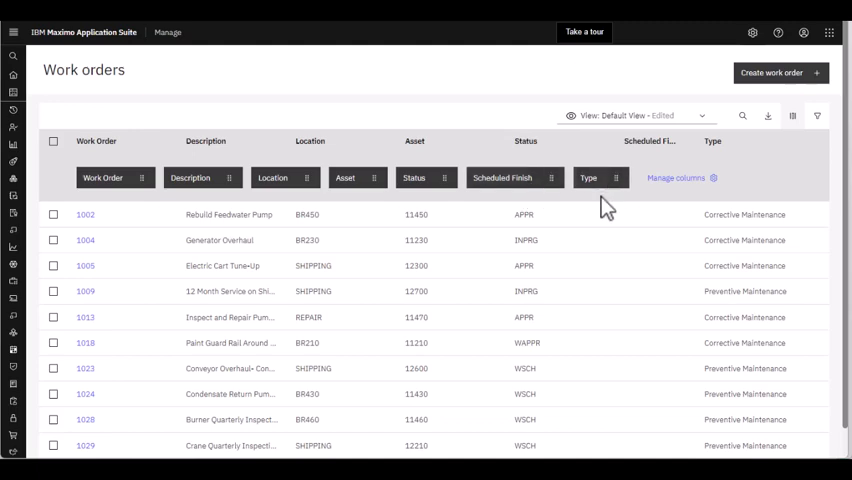
mouse_move(816, 116)
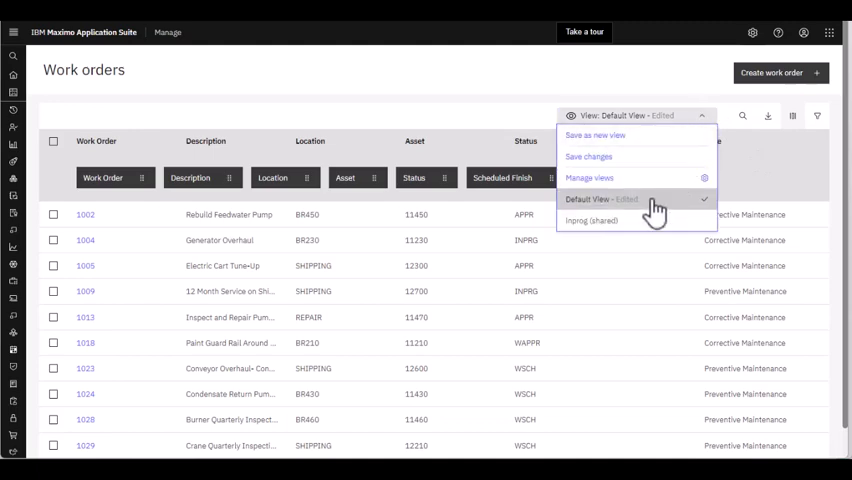
- Save the layout as a new public view named 'Change in Columns'
click(596, 136)
text(Change in Colu)
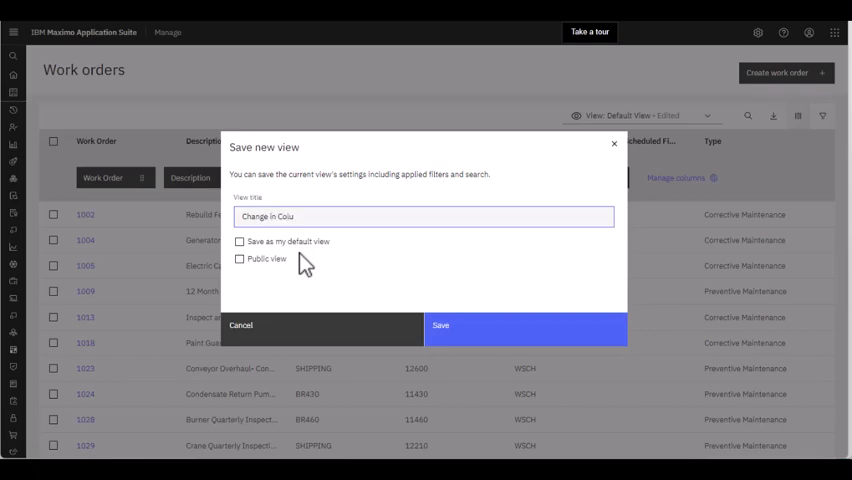
text(mns)
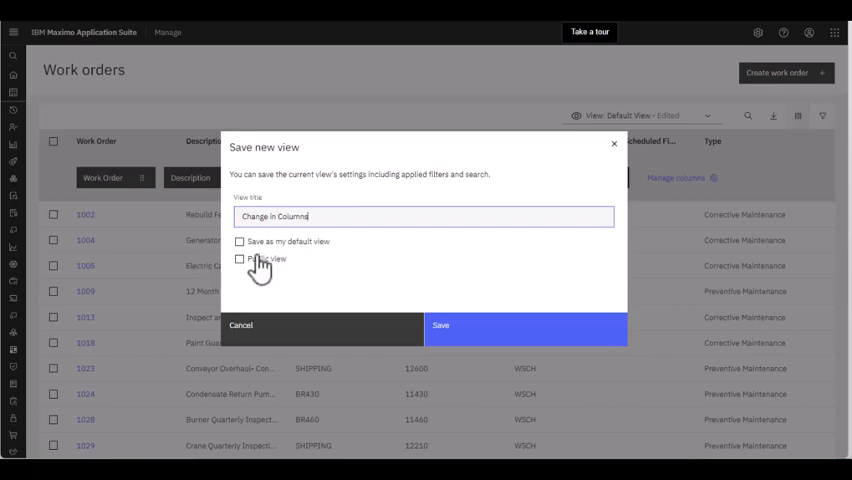
click(240, 260)
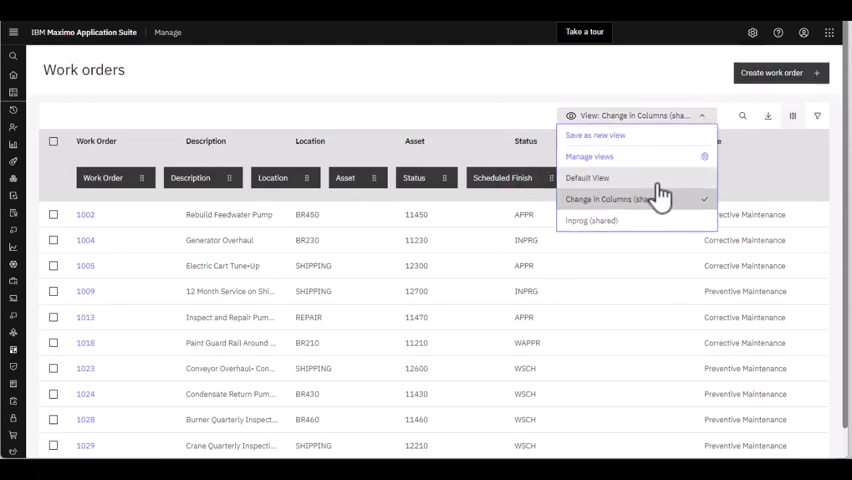
click(588, 178)
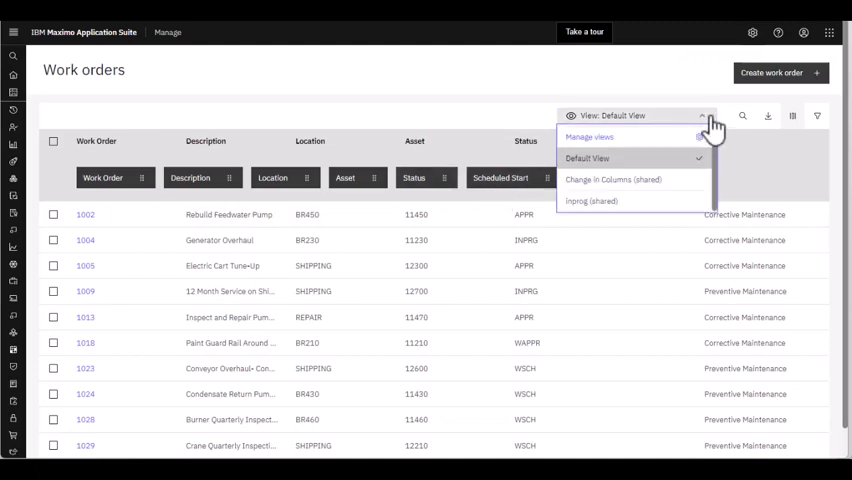
click(612, 180)
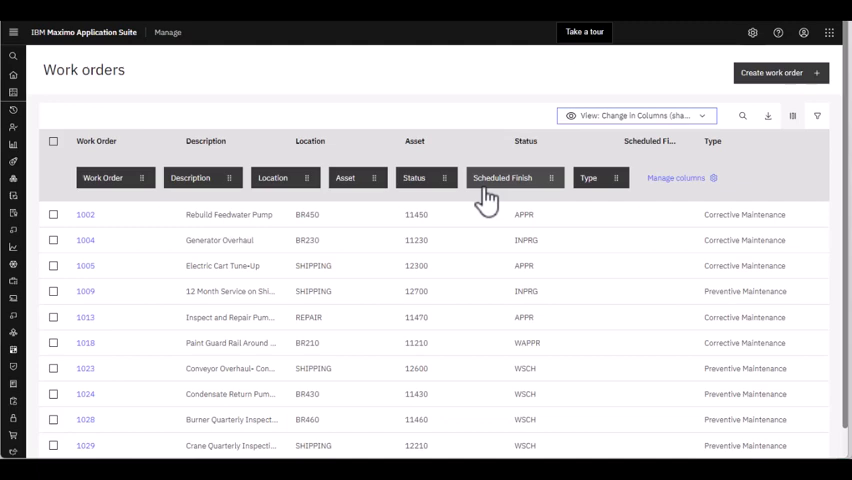
mouse_move(596, 352)
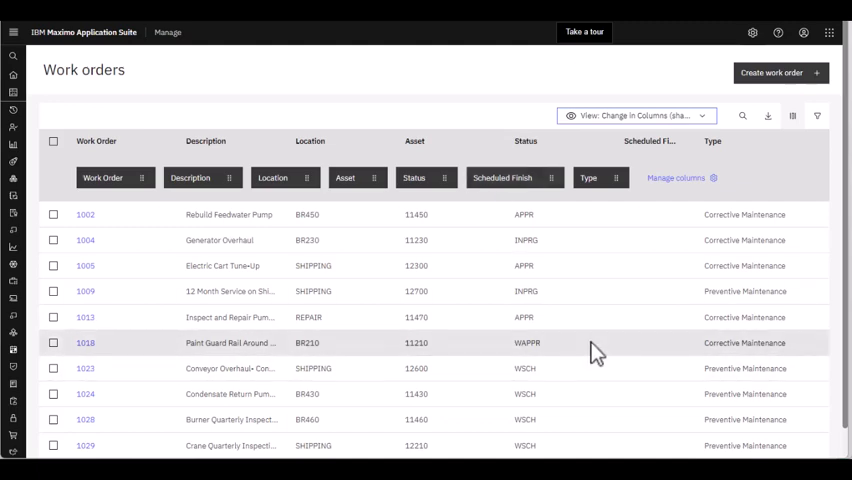
mouse_move(808, 188)
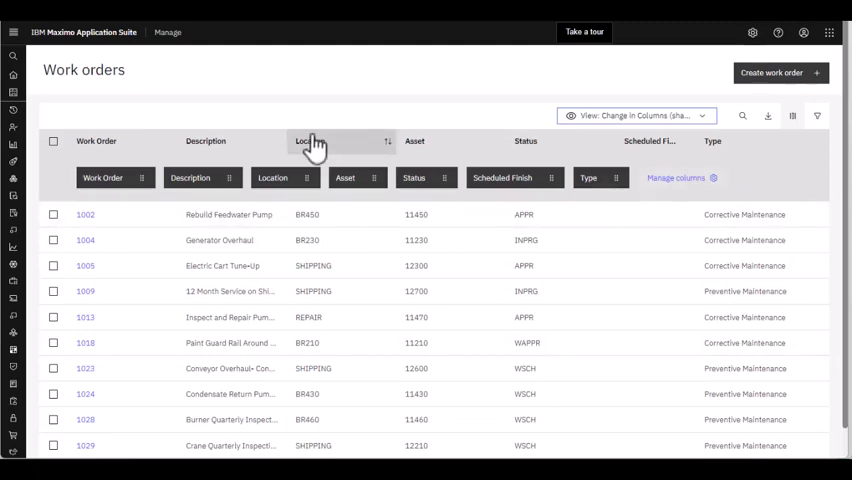
mouse_move(676, 210)
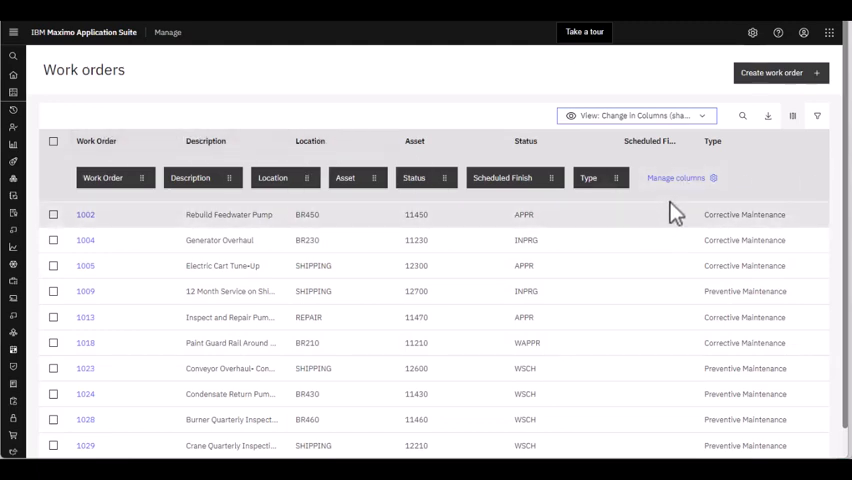
click(676, 178)
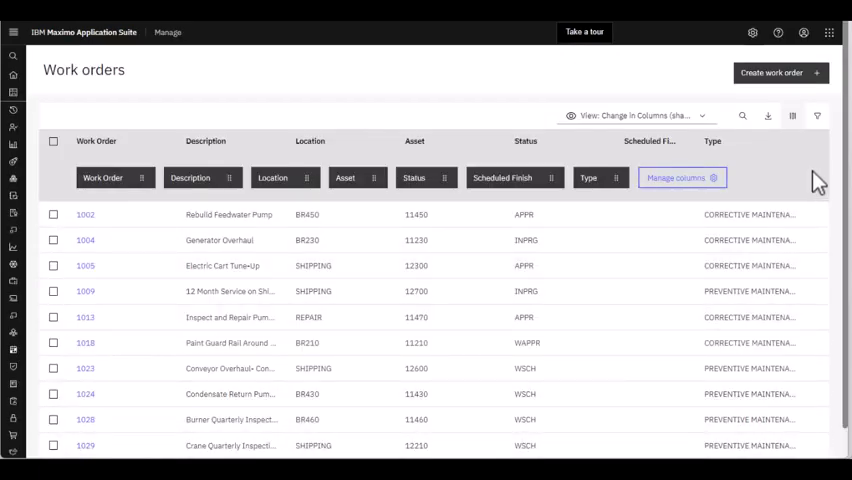
mouse_move(710, 116)
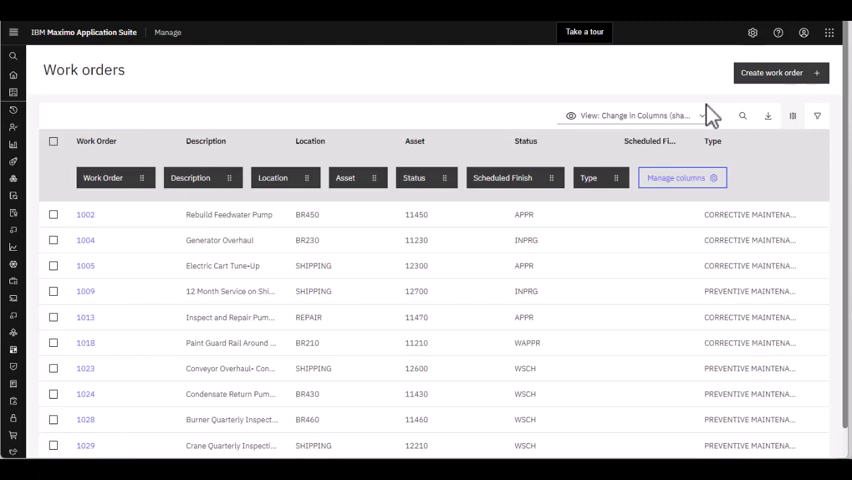
mouse_move(712, 128)
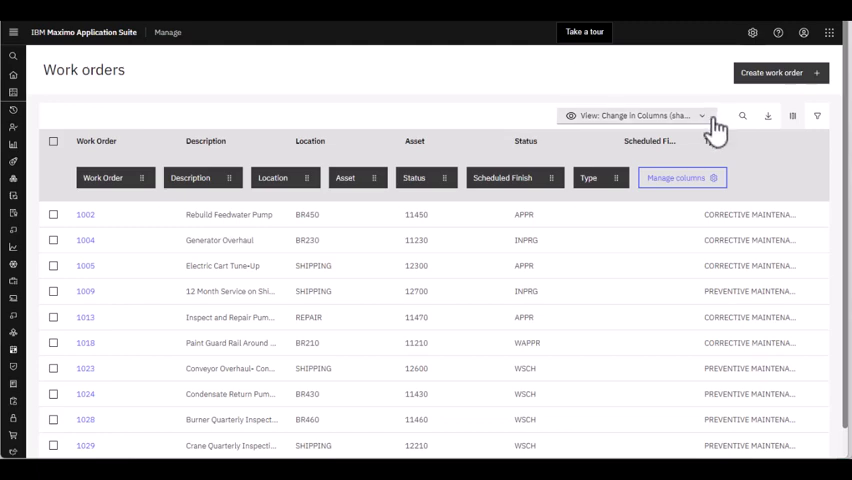